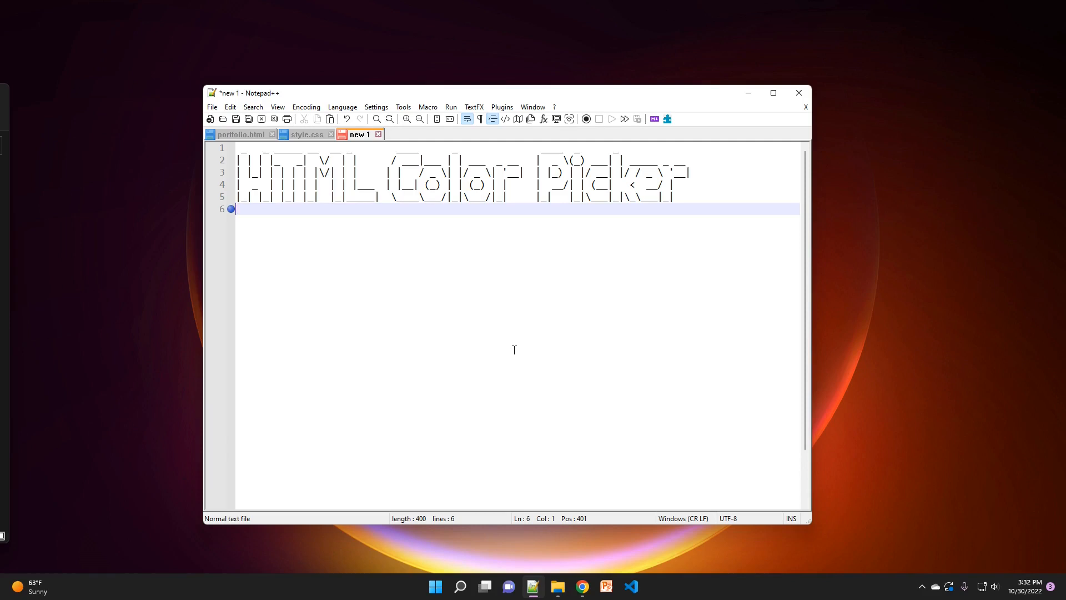
mouse_move(466, 378)
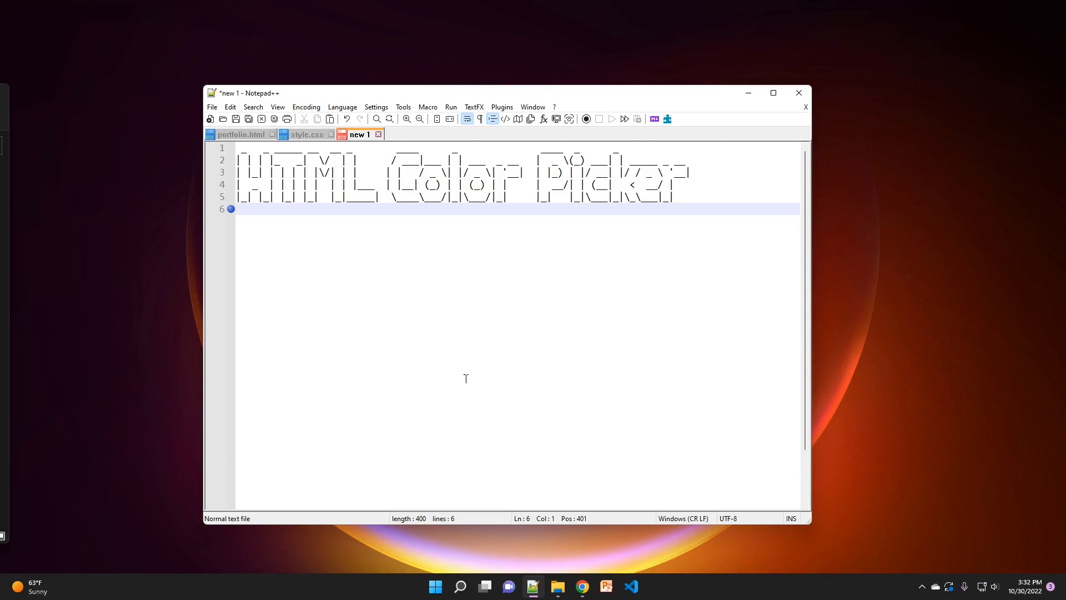
mouse_move(503, 112)
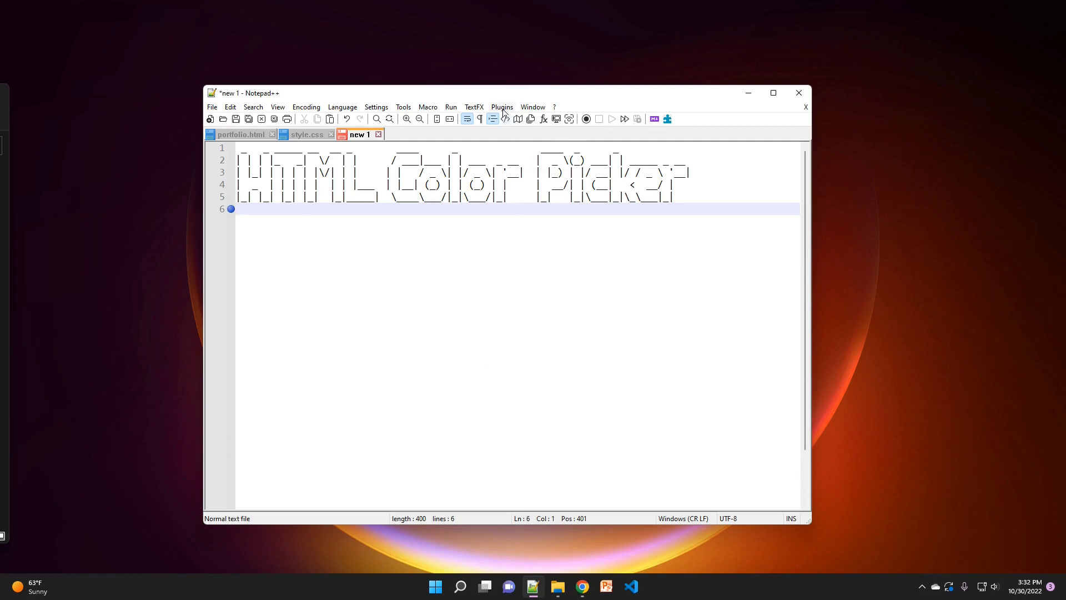
Step: Search Plugins Admin for 'quick color' and tick Quick Color Picker + for installation
click(502, 107)
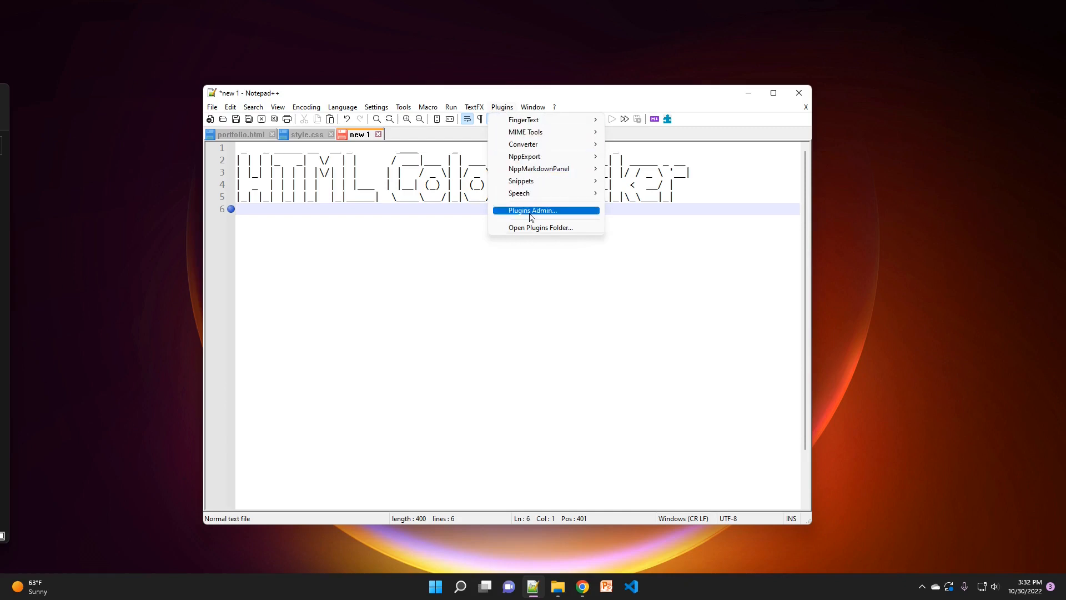
click(532, 210)
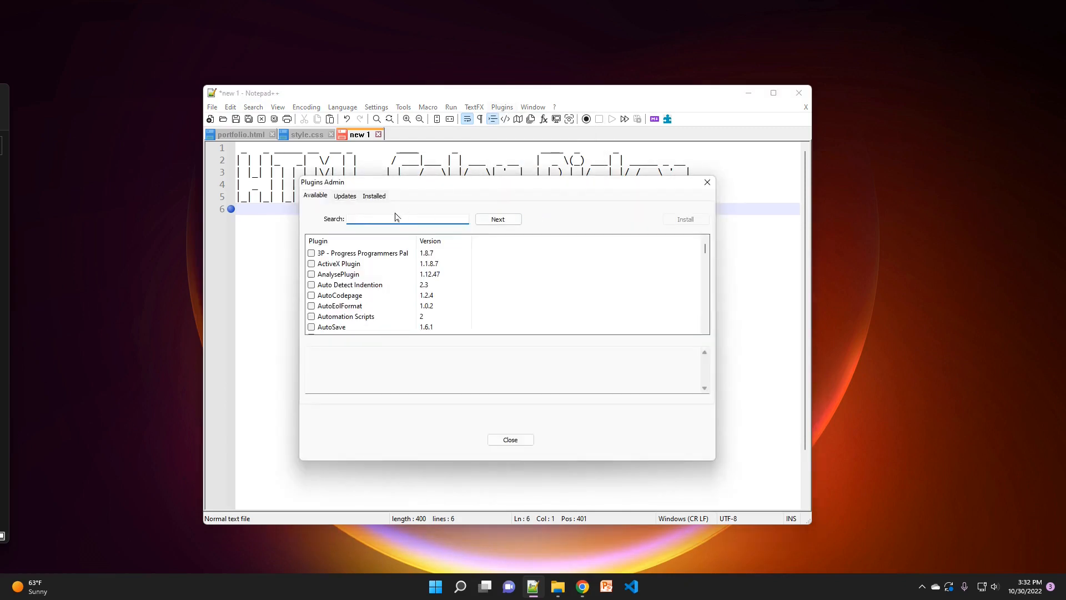
text(quick color)
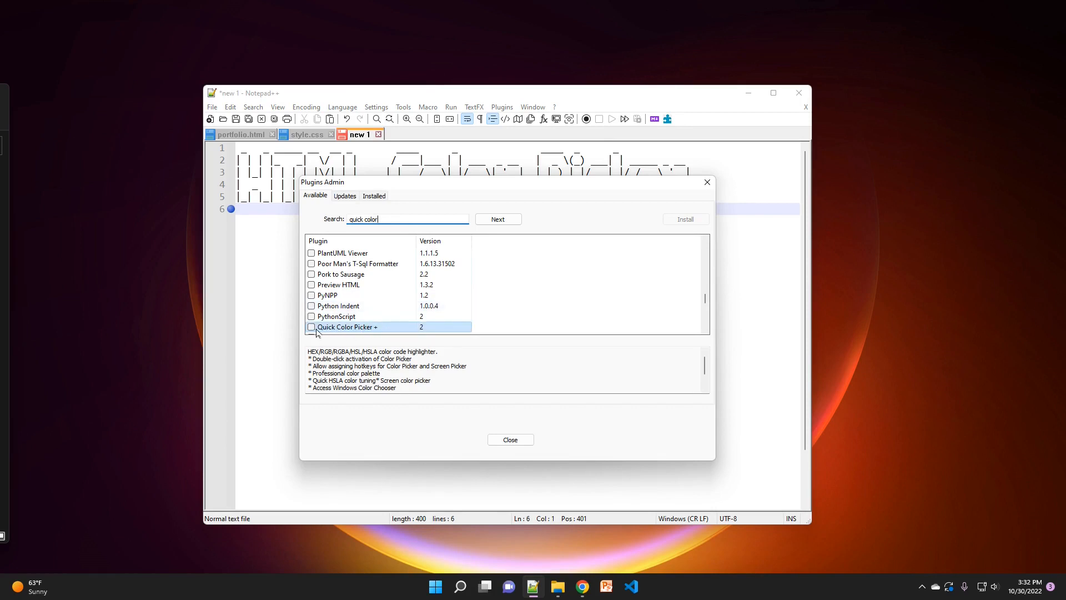
click(312, 327)
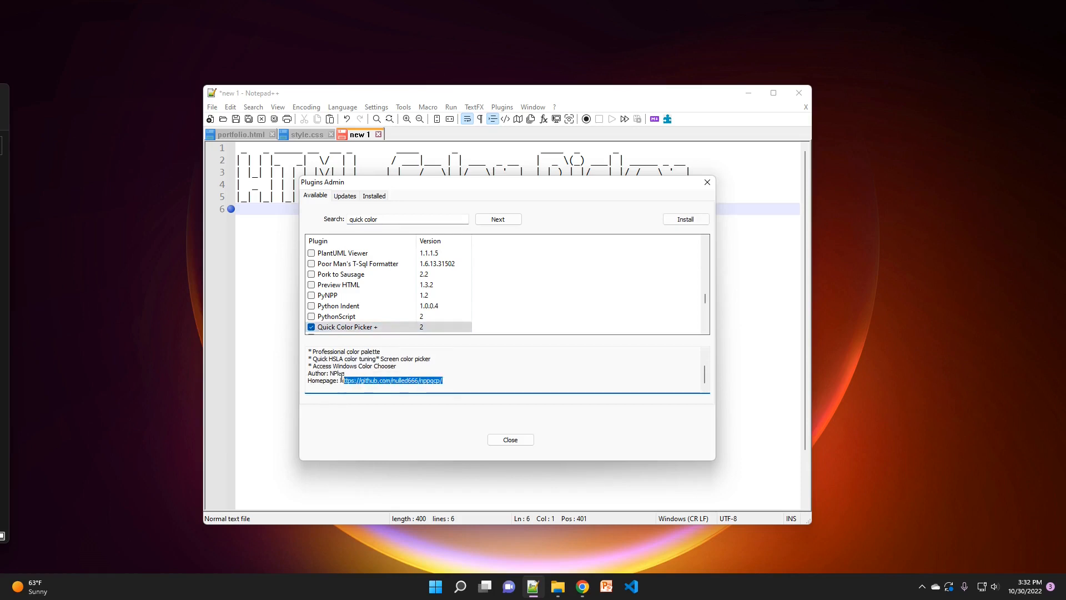
mouse_move(512, 380)
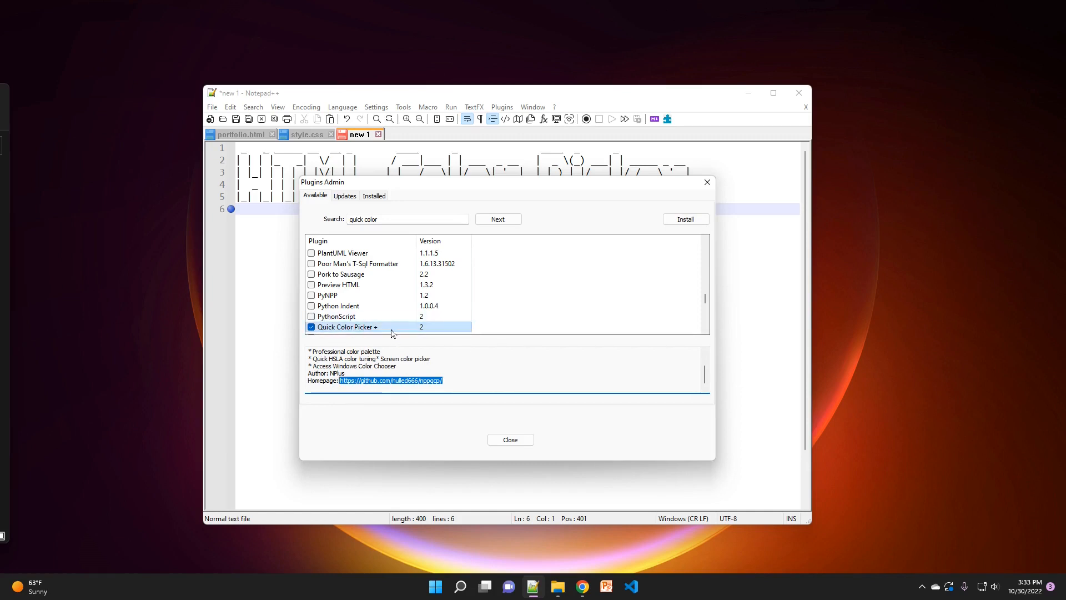
mouse_move(685, 218)
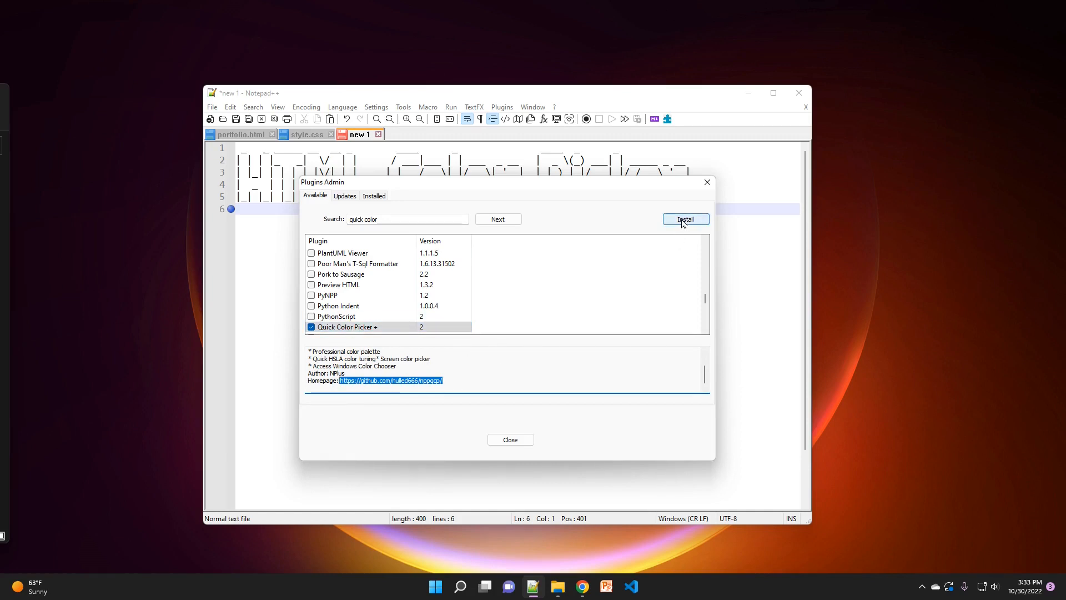
Step: Install Quick Color Picker + and accept the Notepad++ restart prompt
click(685, 219)
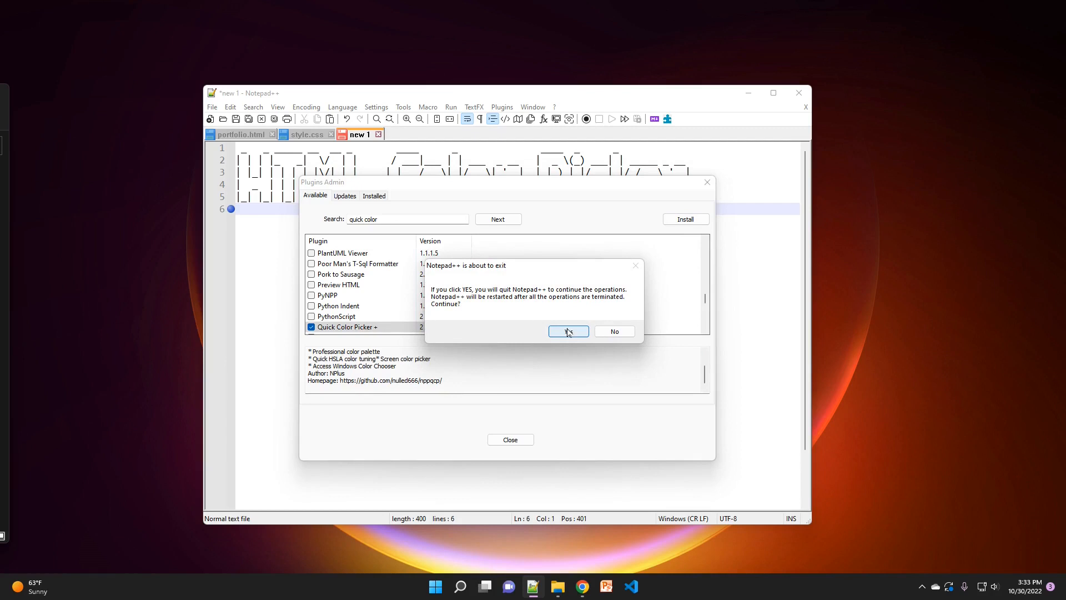
mouse_move(567, 336)
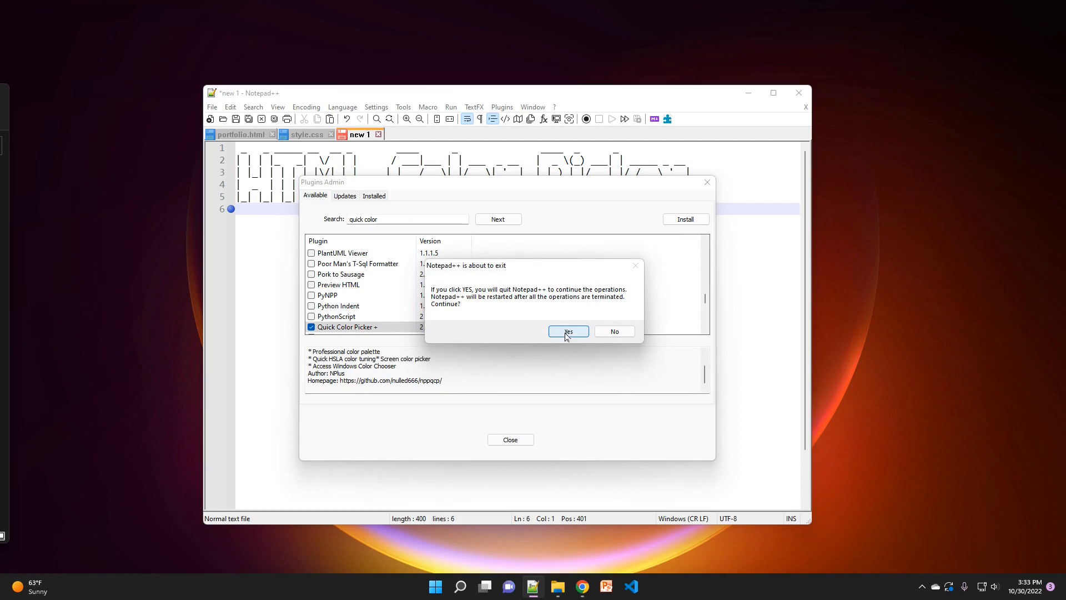
click(568, 331)
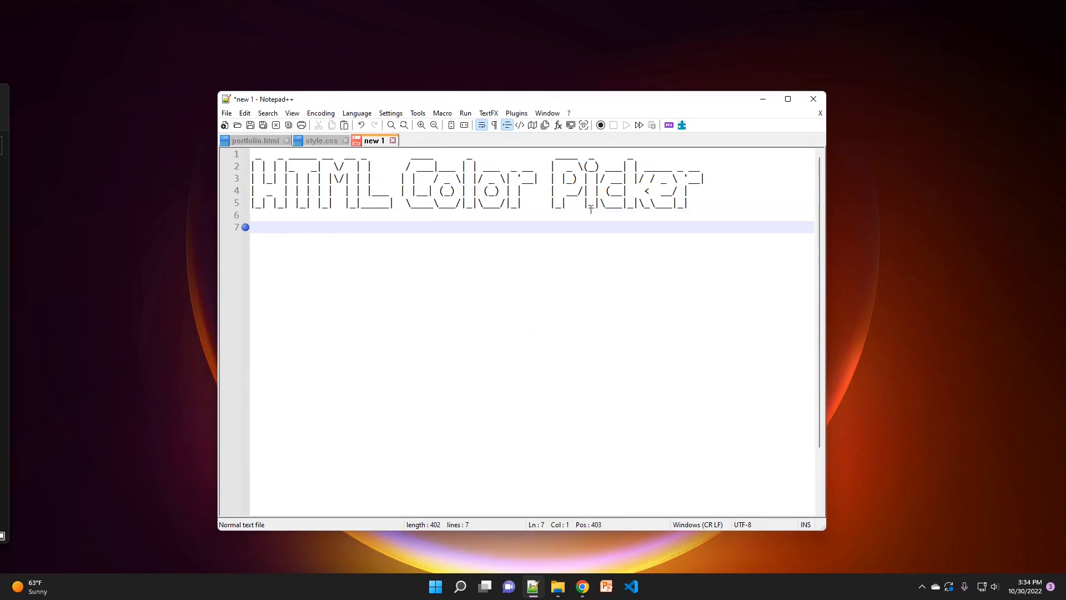
Step: Insert the light green #93ff26 on line 7 from the Open Color Palette swatches
click(516, 113)
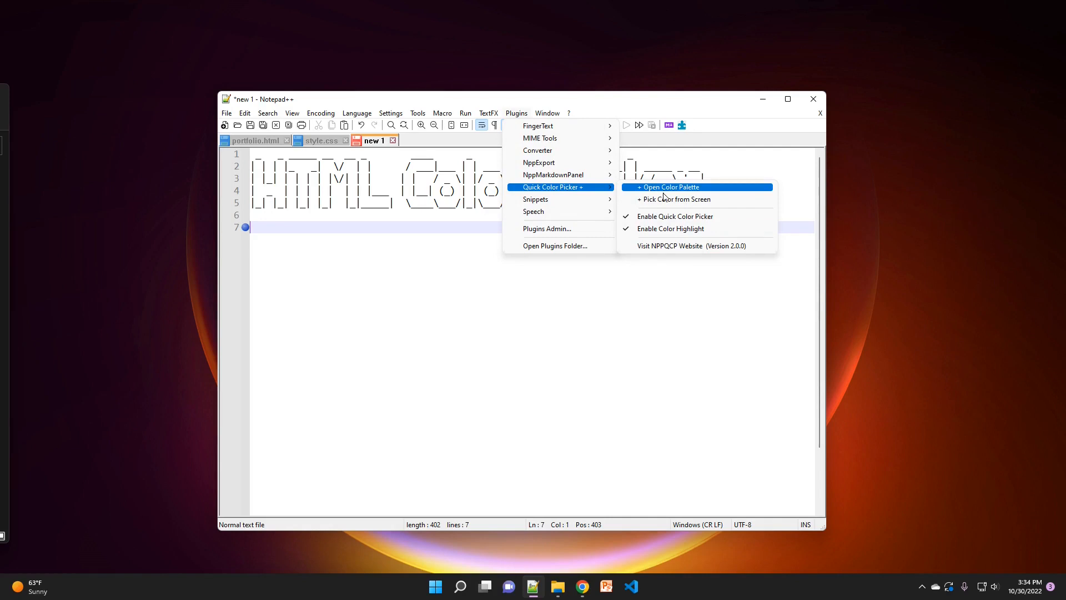
mouse_move(674, 216)
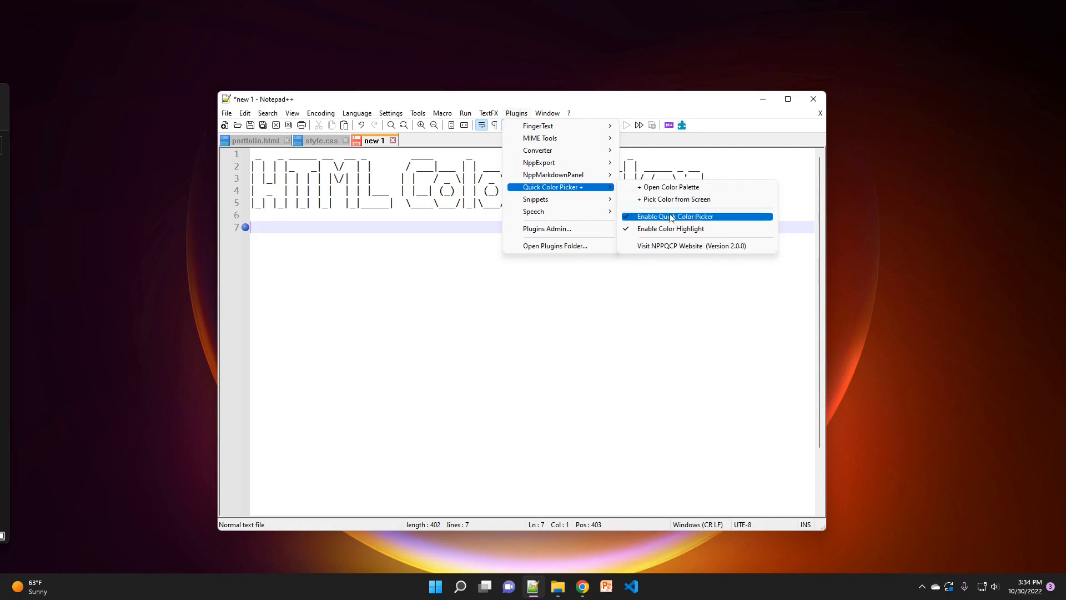
mouse_move(669, 187)
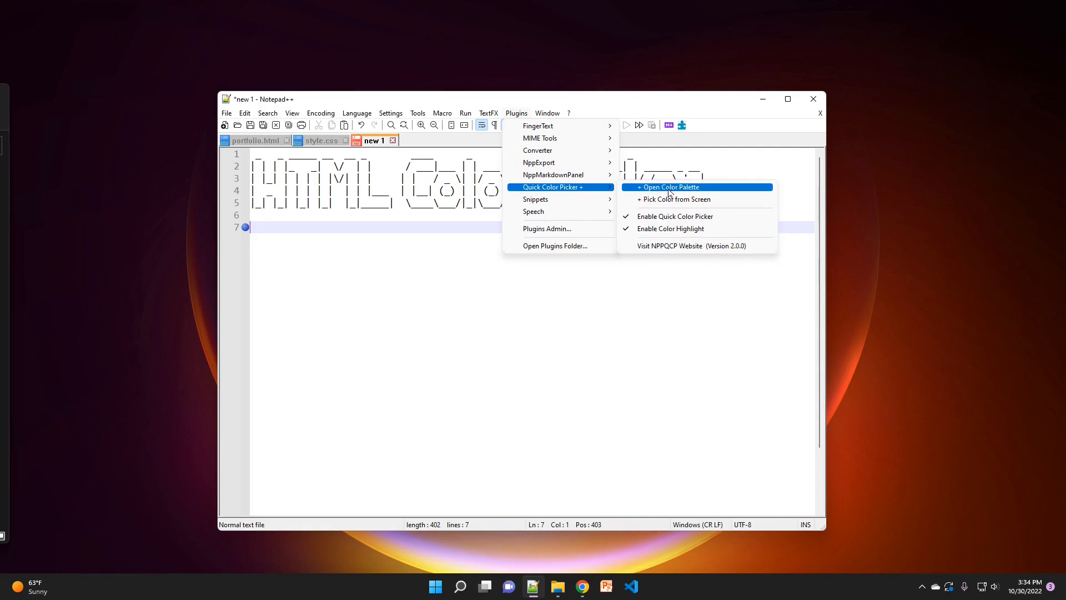
click(670, 187)
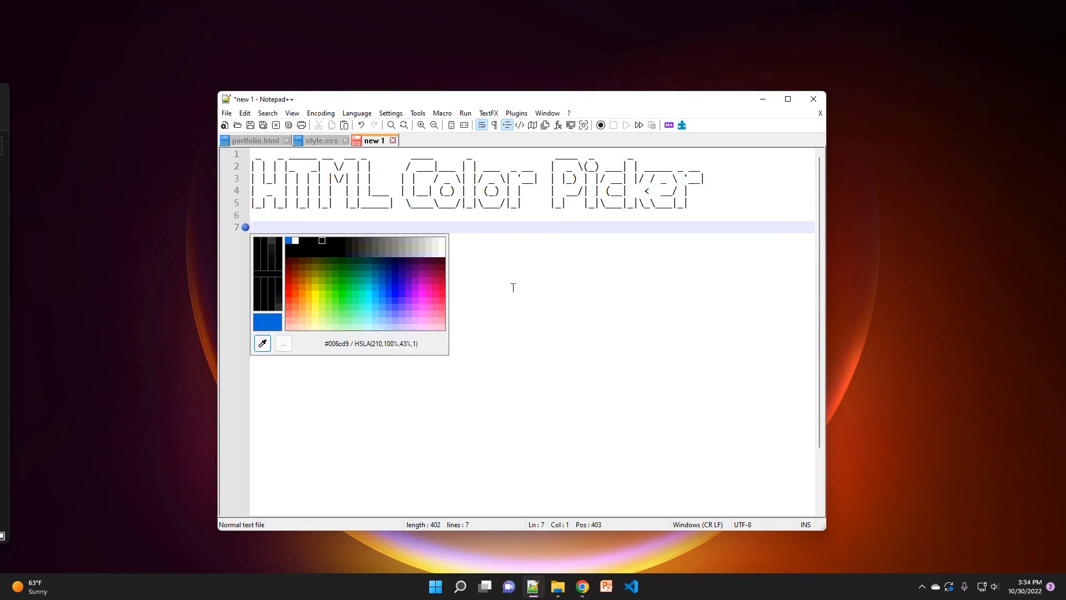
click(317, 284)
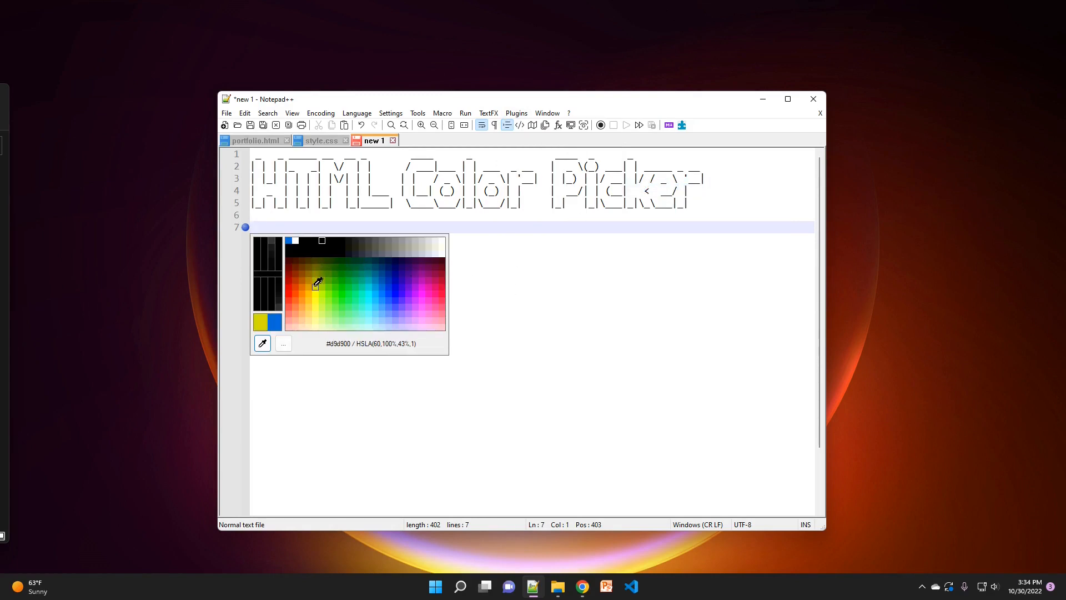
click(352, 283)
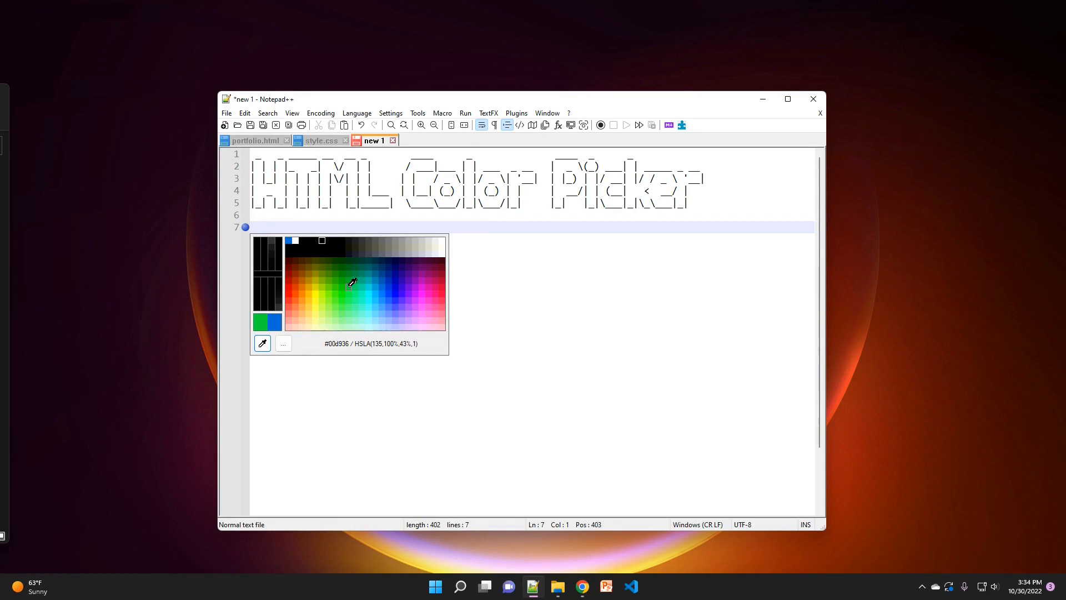
click(391, 285)
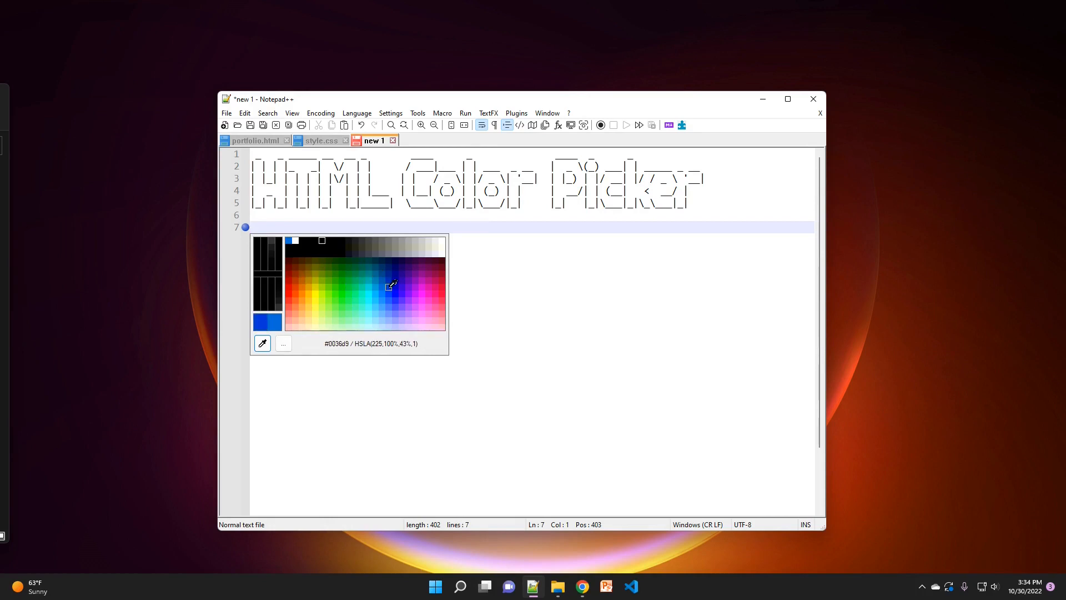
click(333, 295)
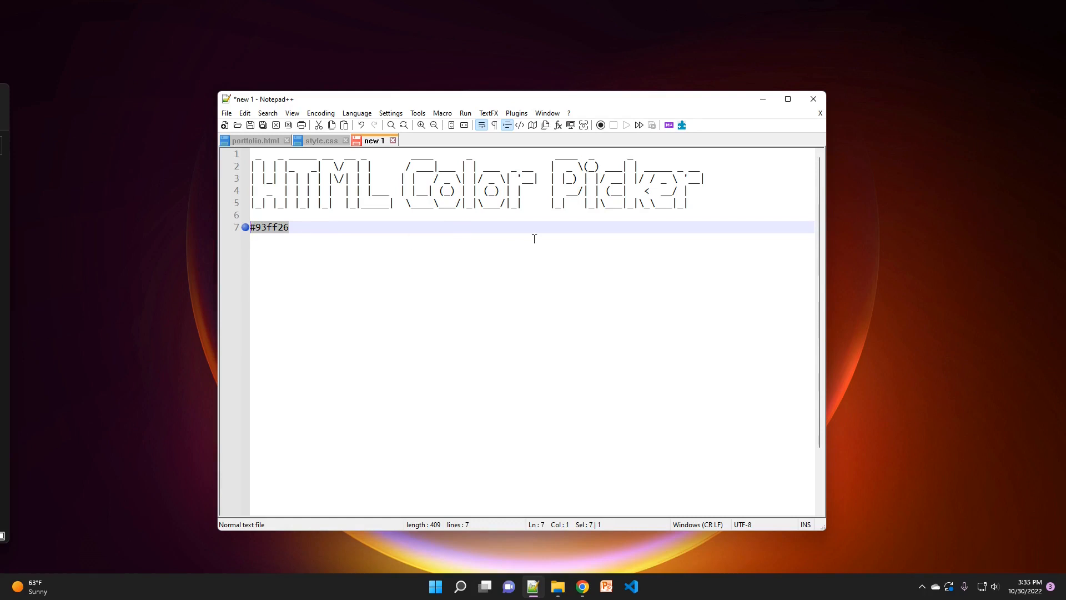
Step: Replace line 7's #93ff26 with red #f55151 sampled via Pick Color from Screen
click(516, 113)
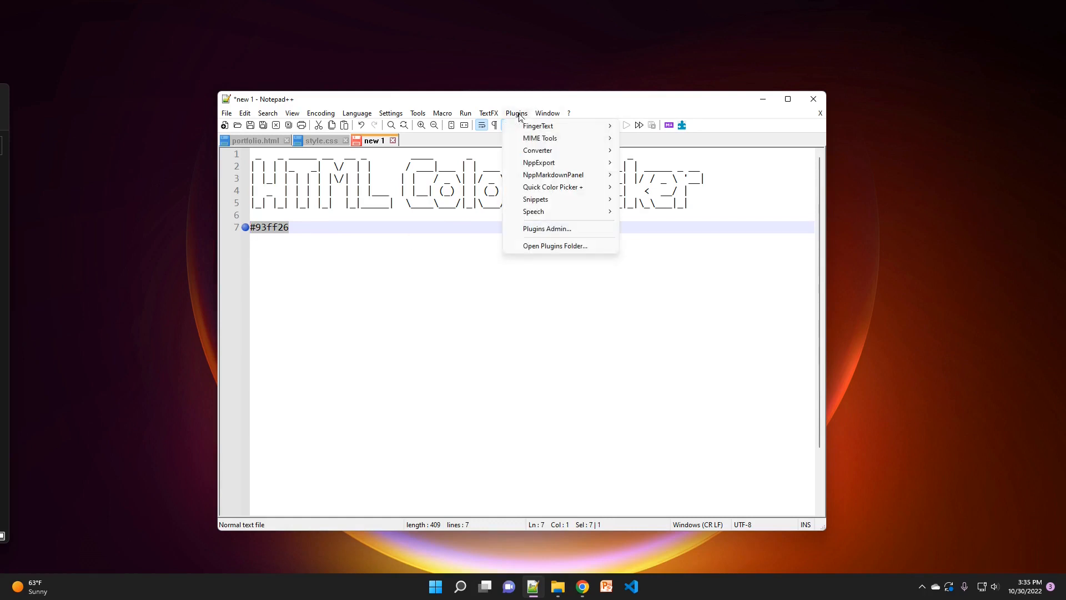
mouse_move(536, 199)
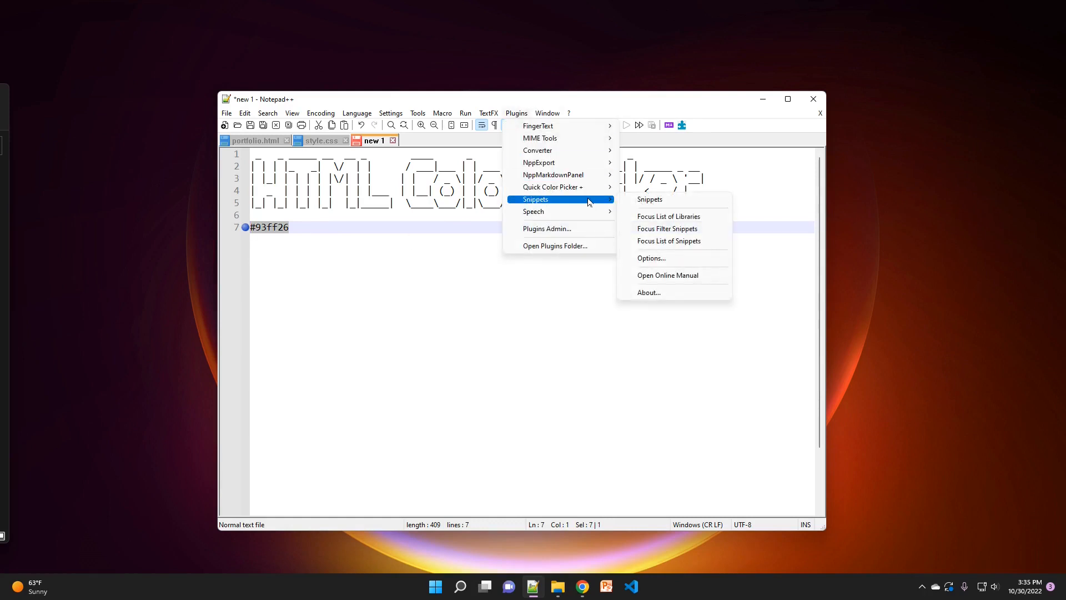
mouse_move(552, 187)
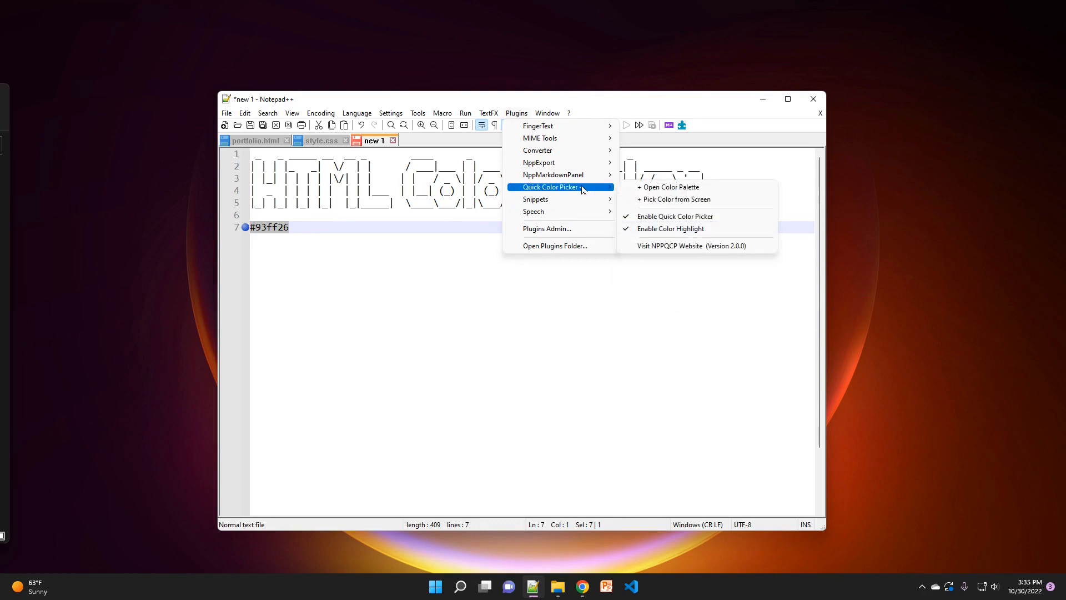
mouse_move(687, 200)
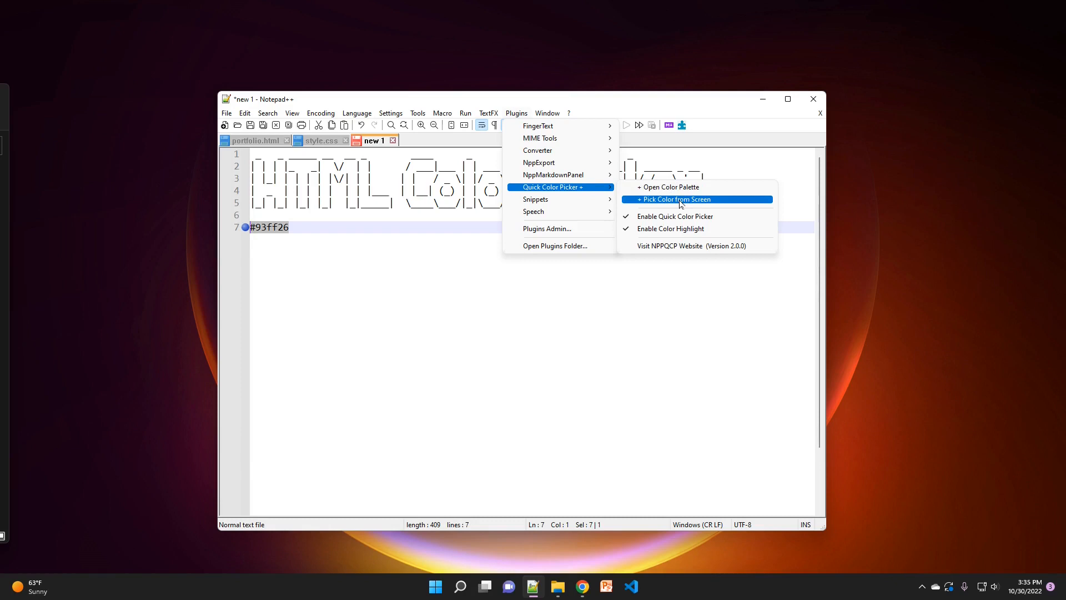
click(674, 198)
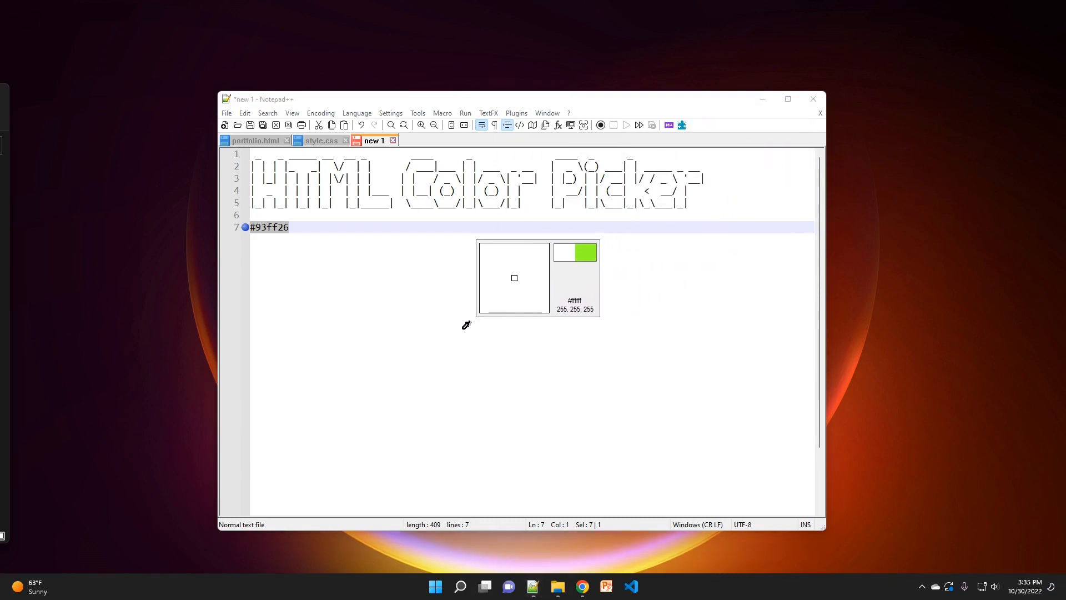
mouse_move(414, 233)
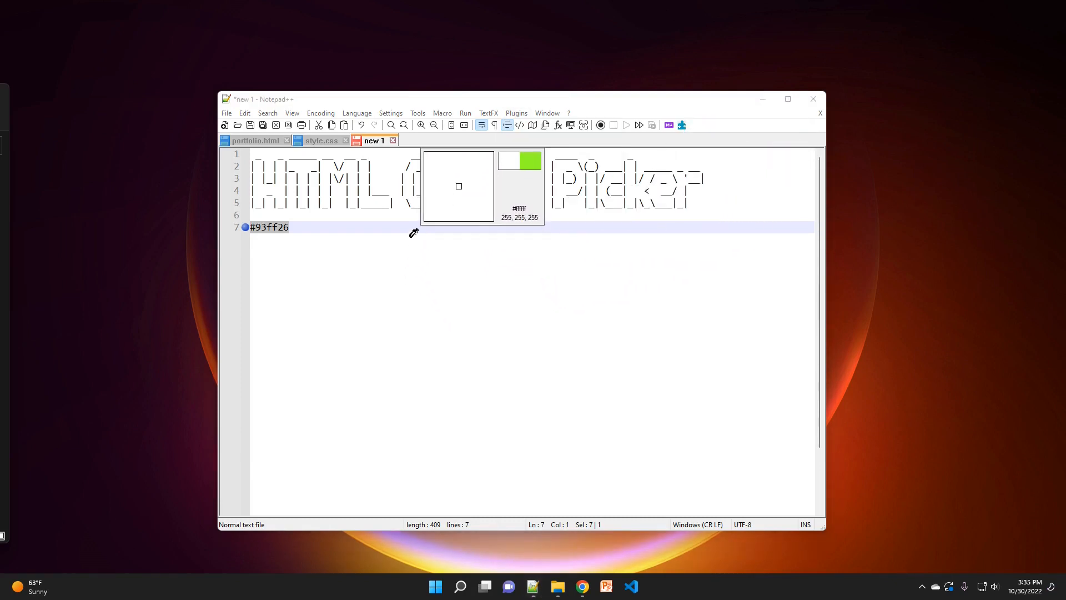
drag(458, 185, 408, 54)
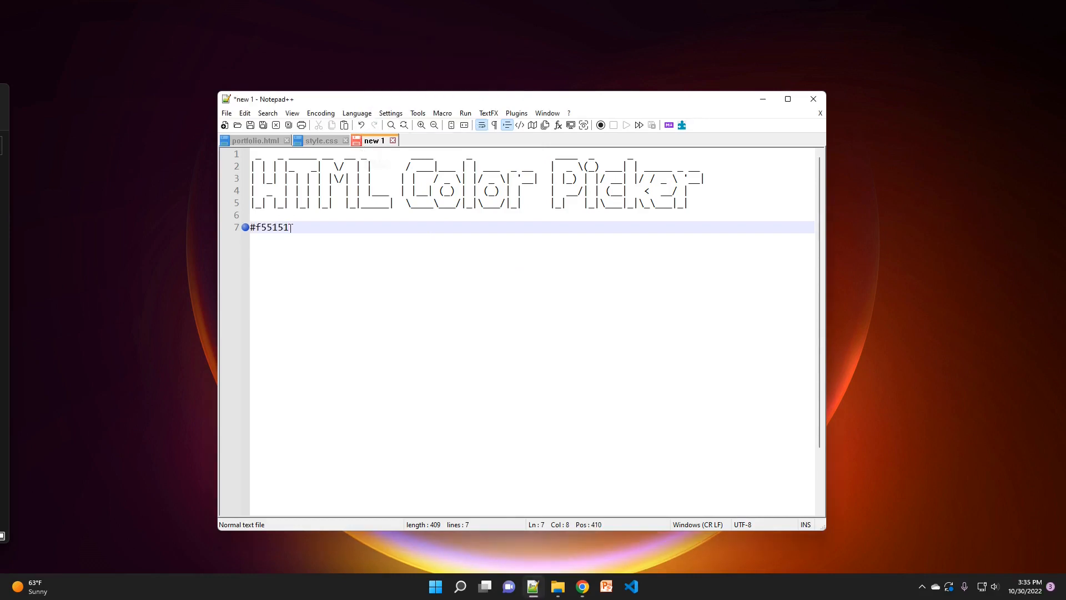
double_click(270, 227)
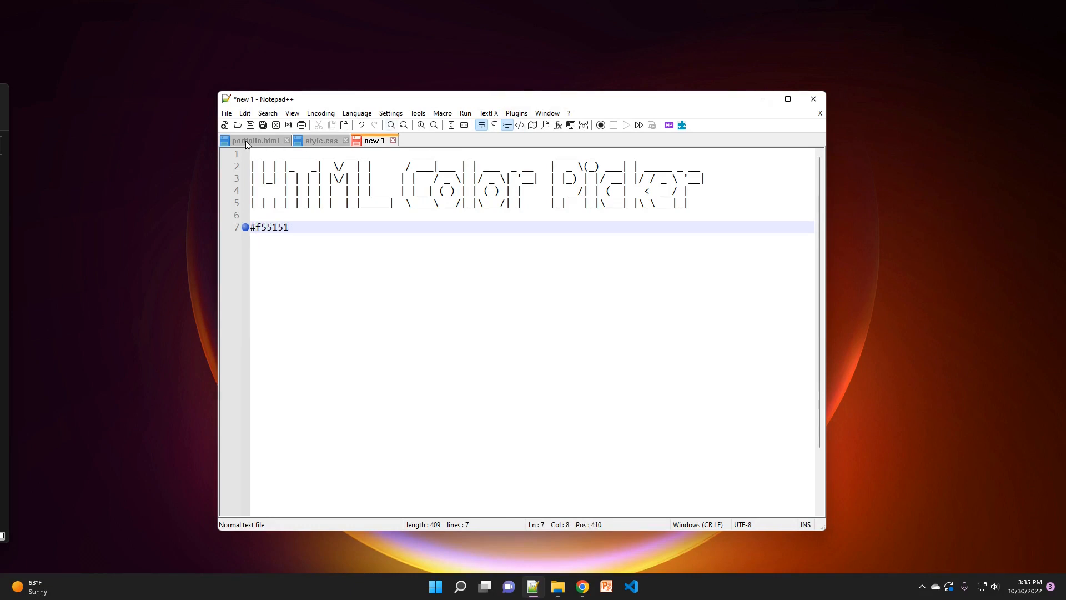
Step: In portfolio.html, change the menu div's background to #c993ff through the full colour dialog
click(255, 141)
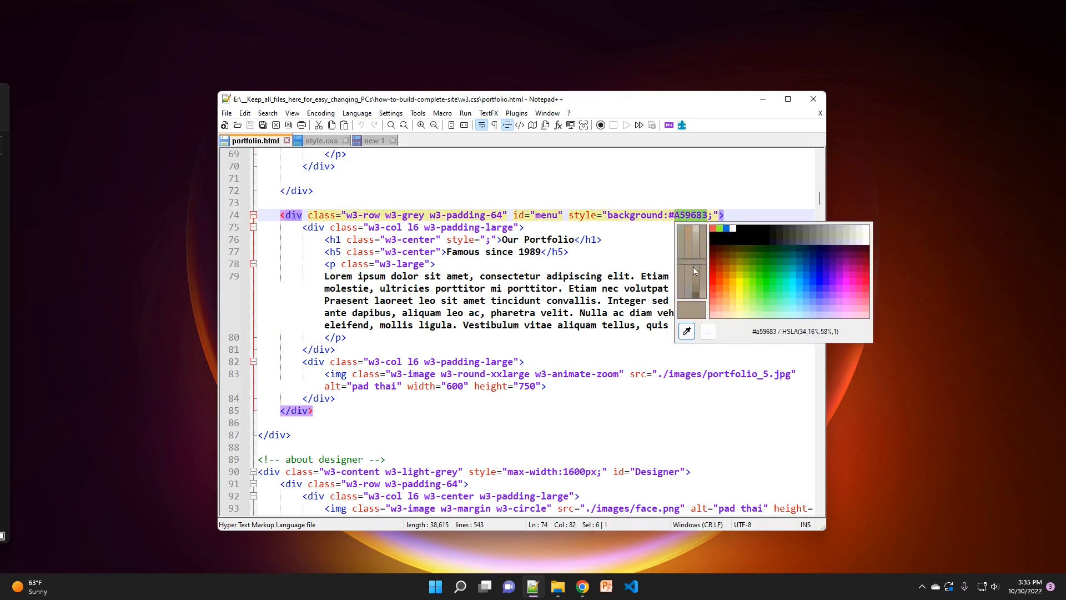
click(803, 269)
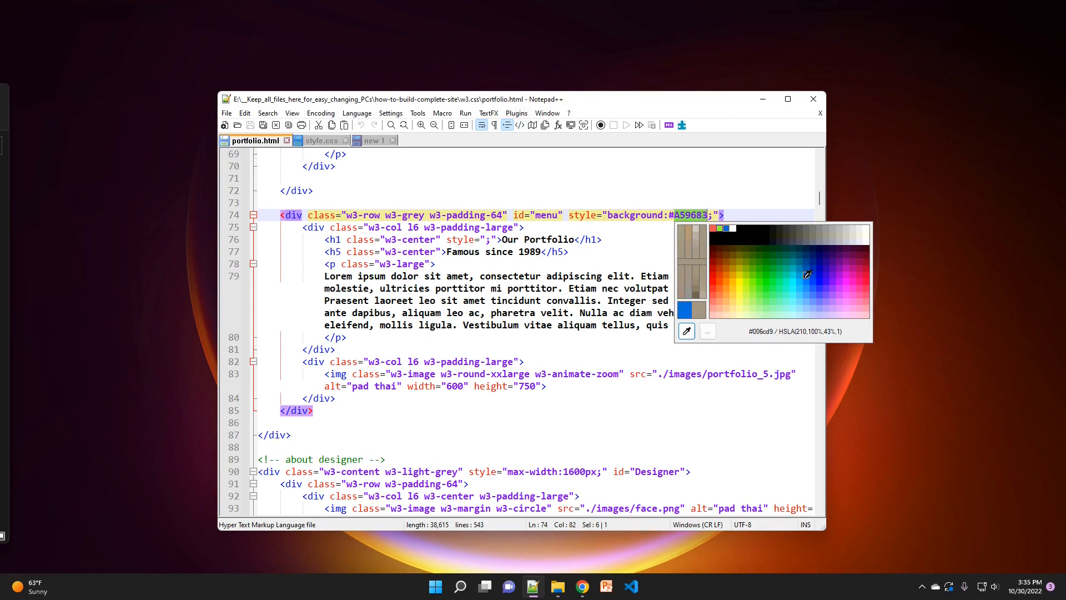
mouse_move(816, 287)
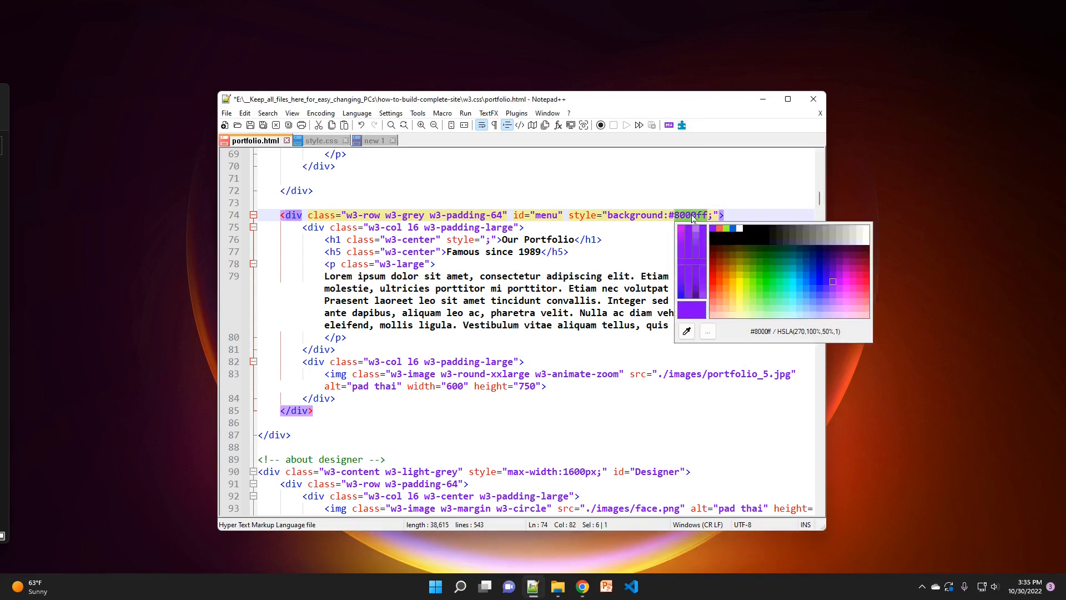
mouse_move(707, 331)
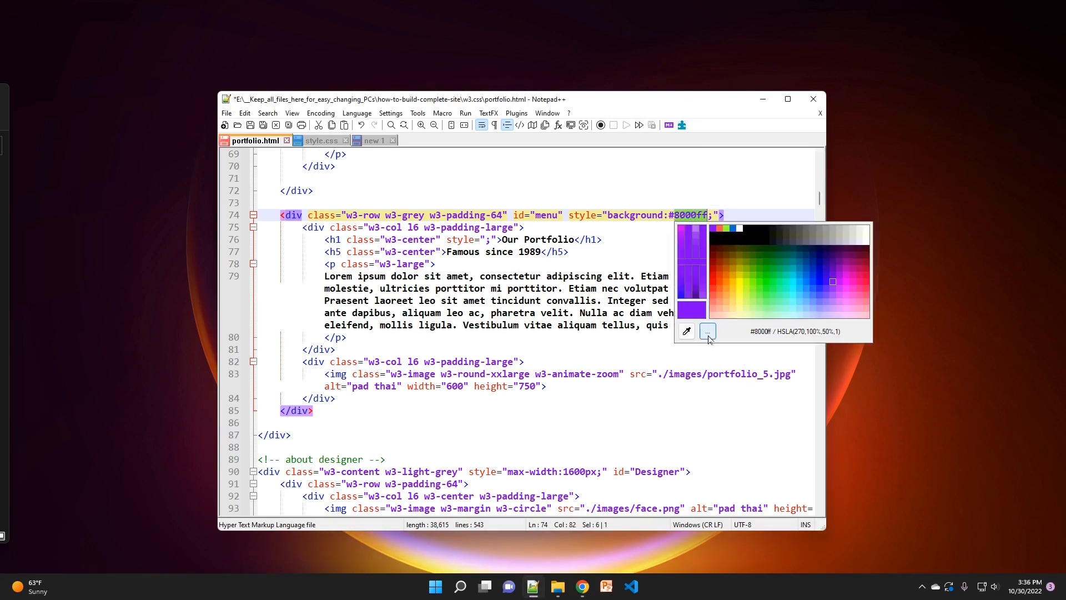
click(707, 332)
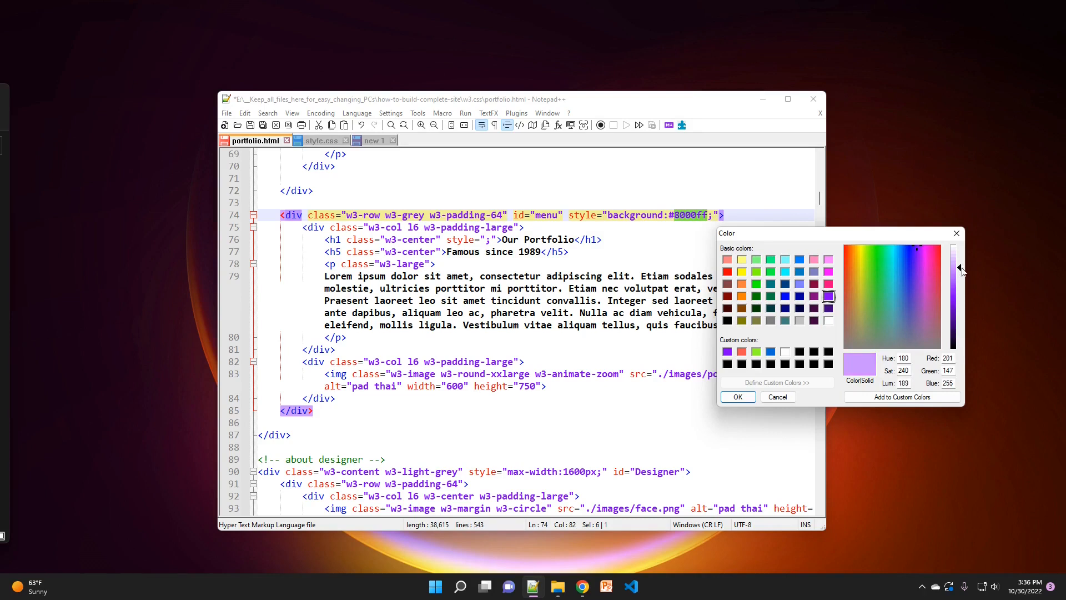
mouse_move(944, 257)
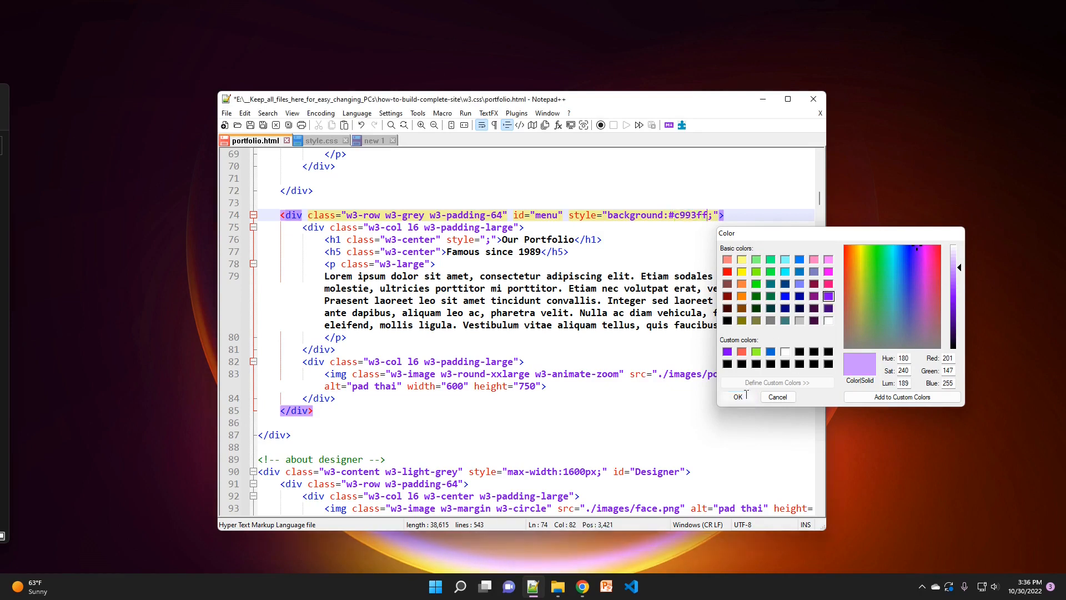
click(737, 397)
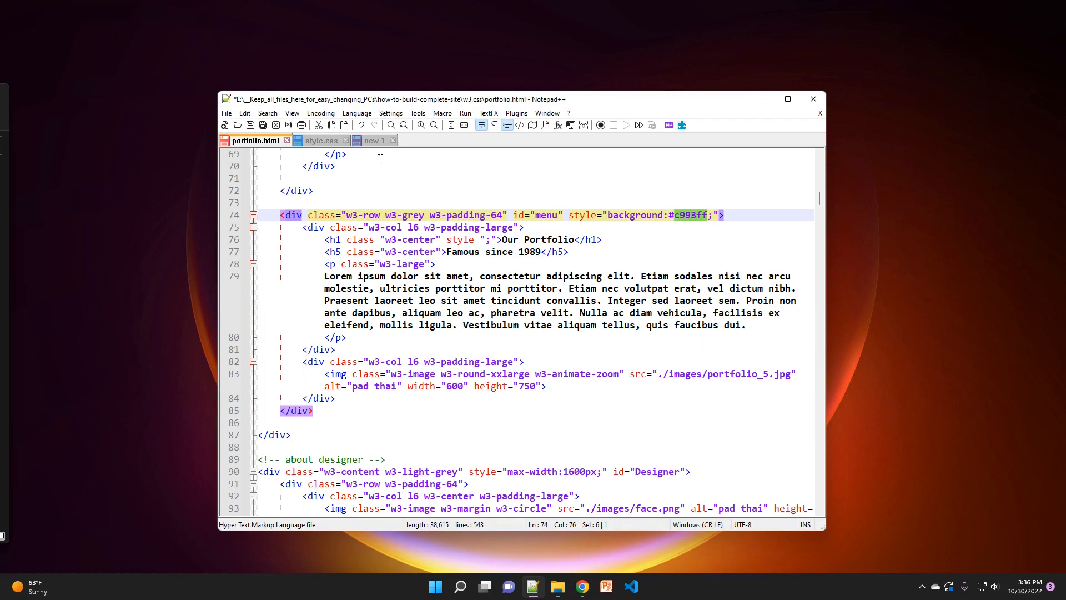
mouse_move(322, 140)
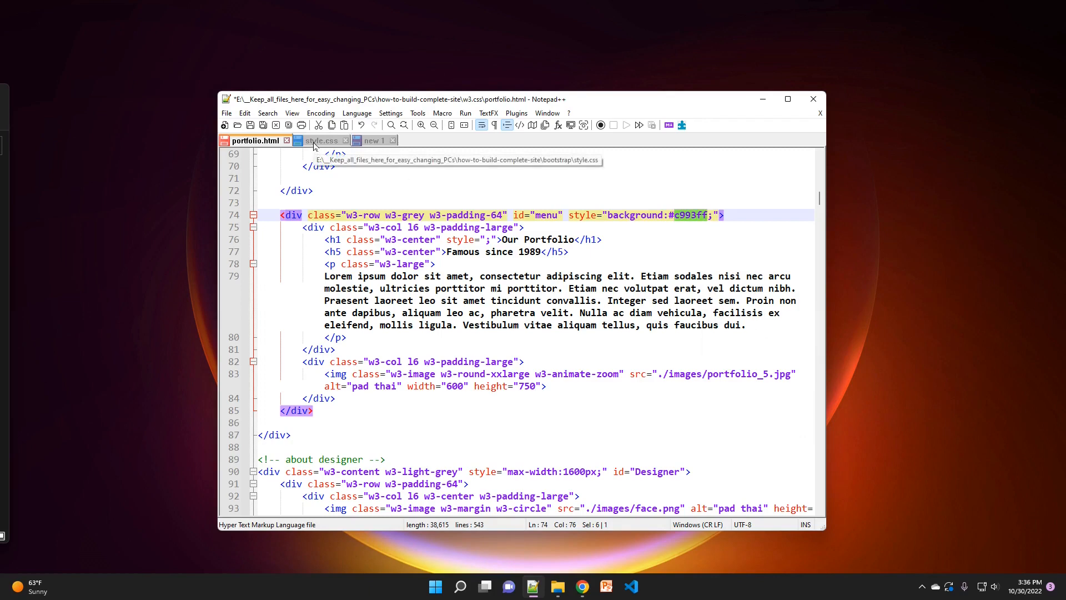
Step: Bring up the colour palette on #222 in style.css line 7, then dismiss it unchanged
click(320, 140)
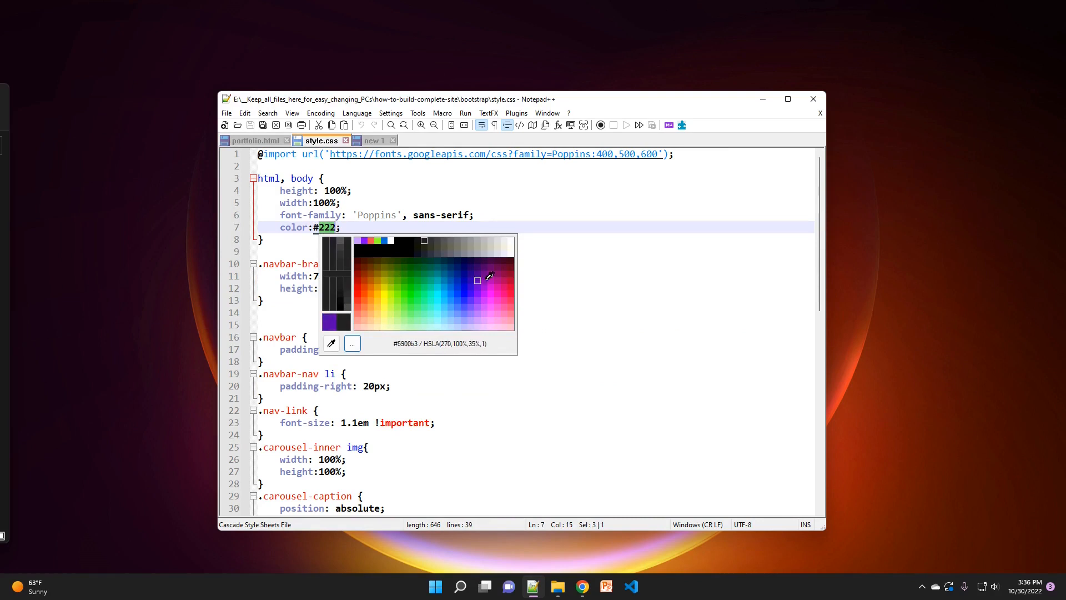
click(417, 293)
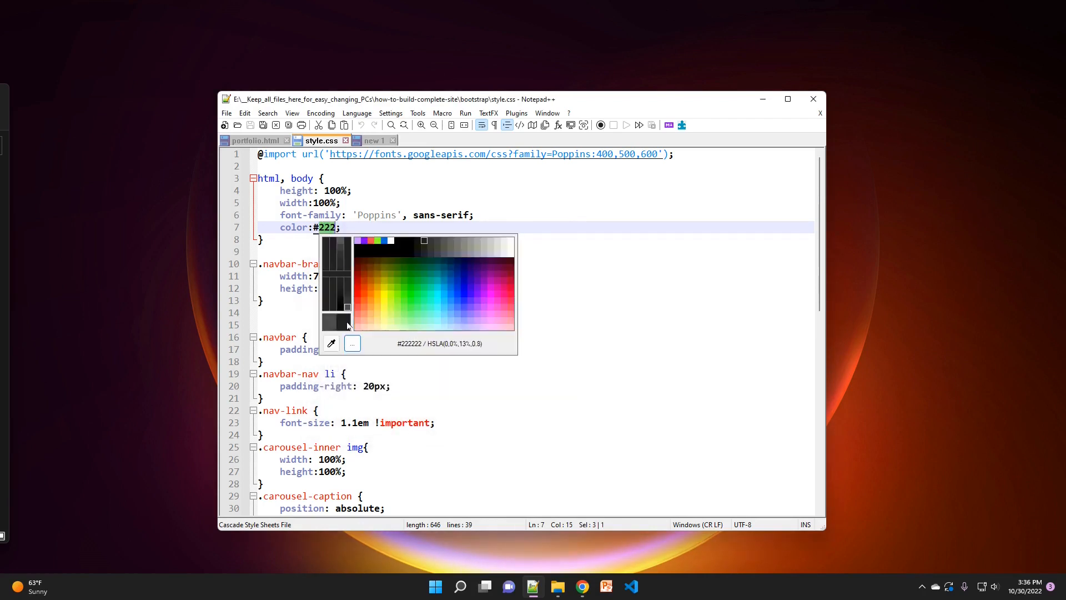
click(645, 298)
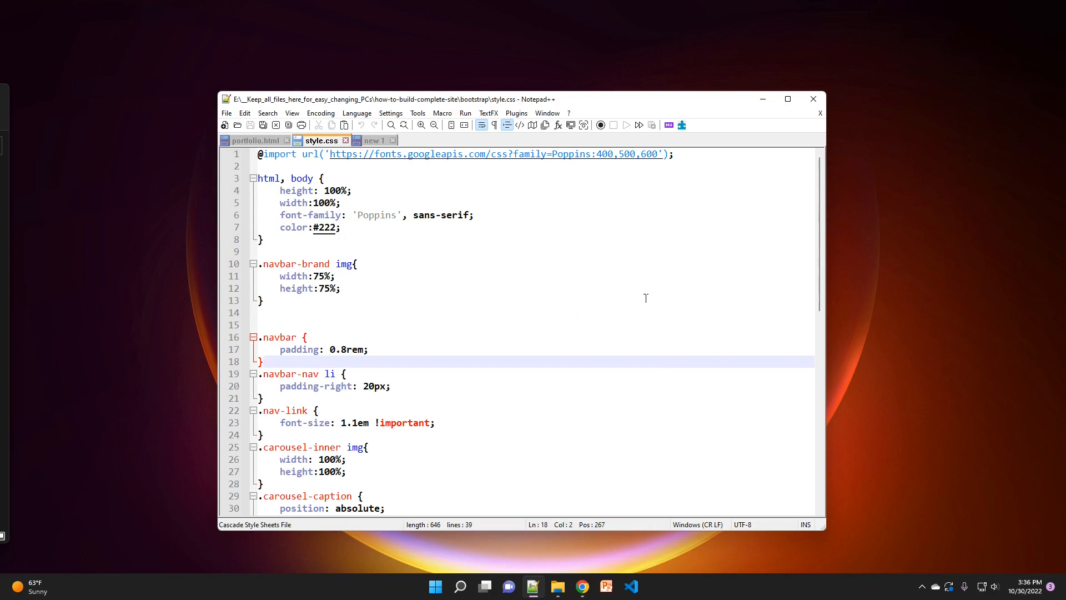
mouse_move(637, 101)
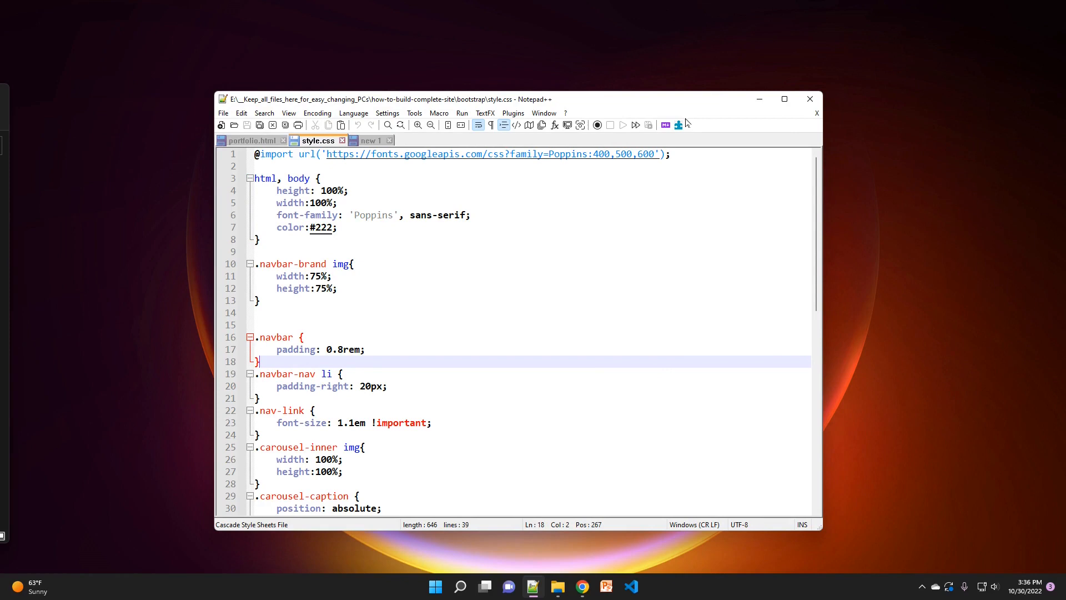
Step: Open Shortcut Mapper's Plugin commands tab filtered by 'color'
click(414, 113)
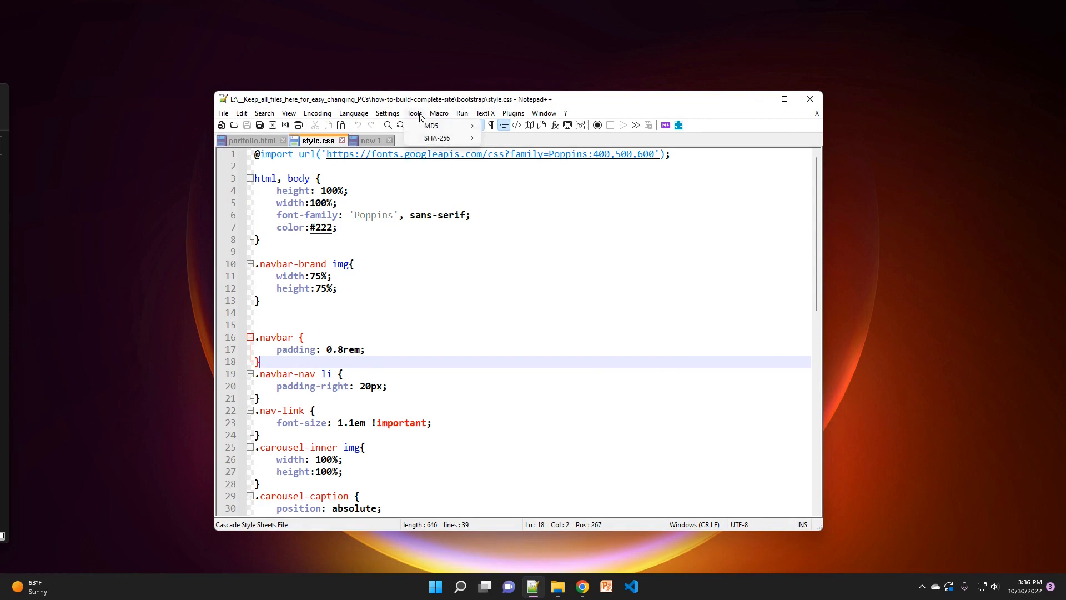
click(387, 113)
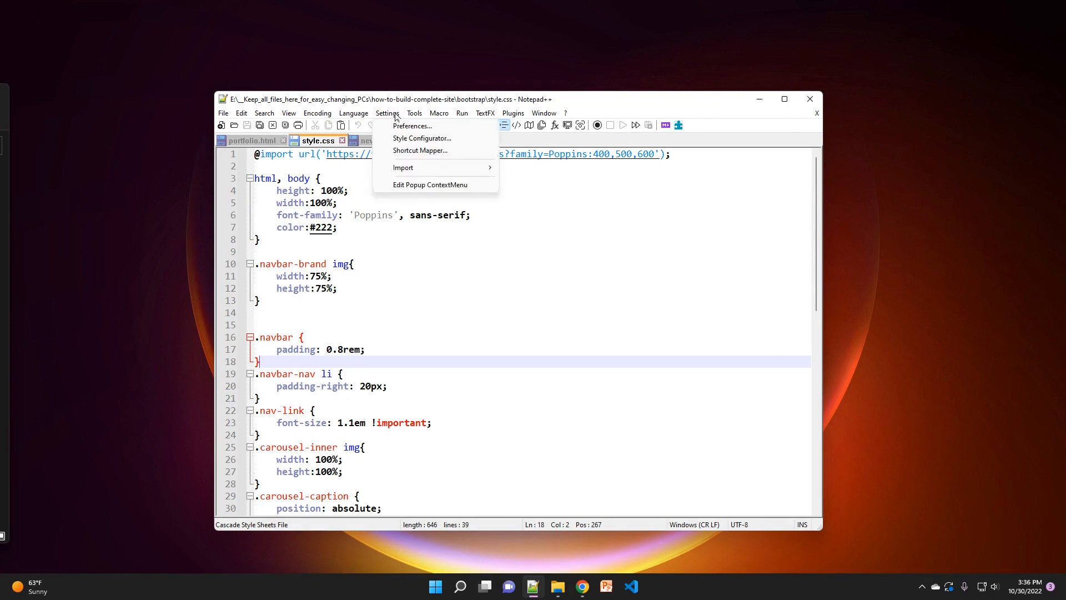
click(420, 151)
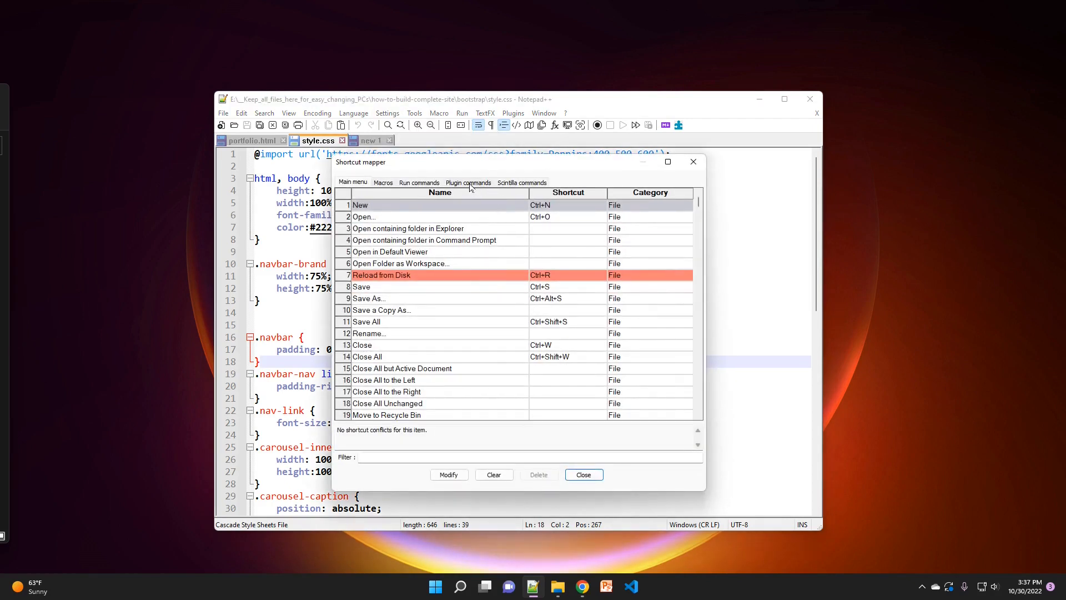
click(468, 182)
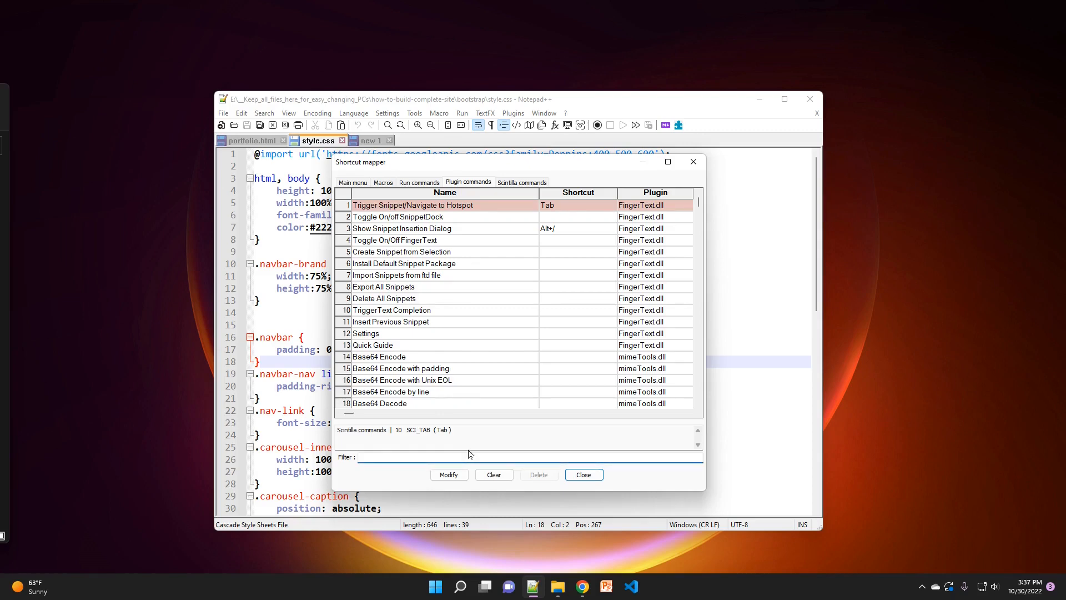
text(quid)
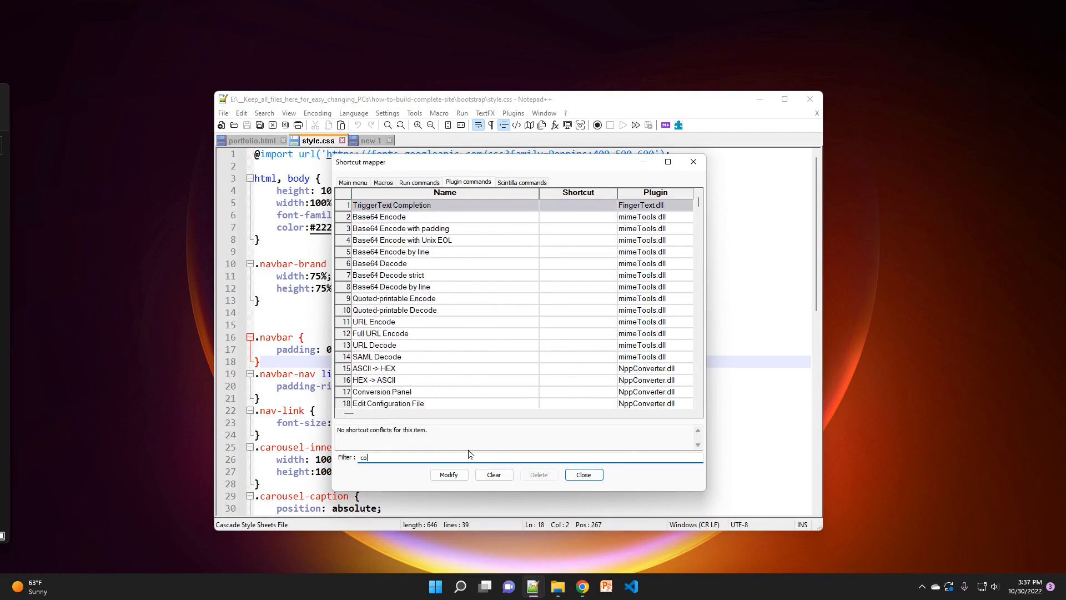
text(lor)
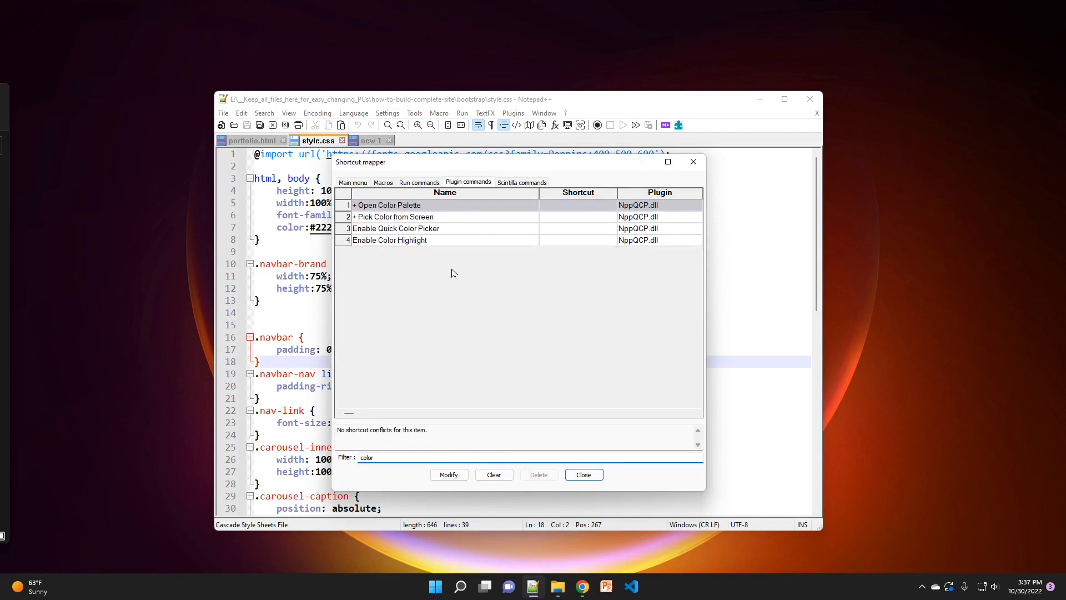
mouse_move(481, 145)
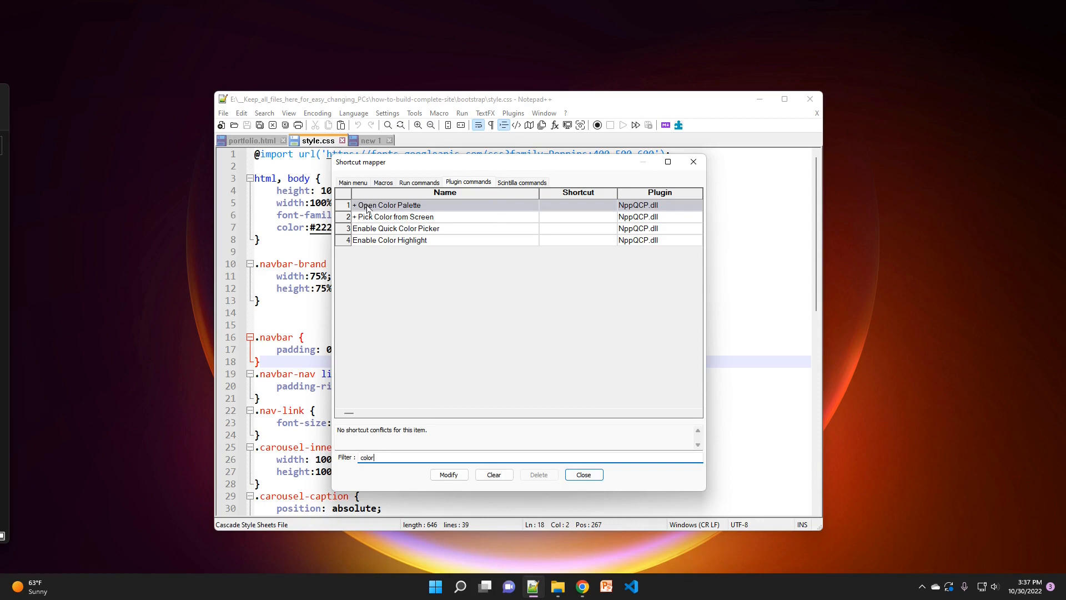
Step: Assign Ctrl+Alt+Shift+P as the Open Color Palette command's shortcut
click(388, 205)
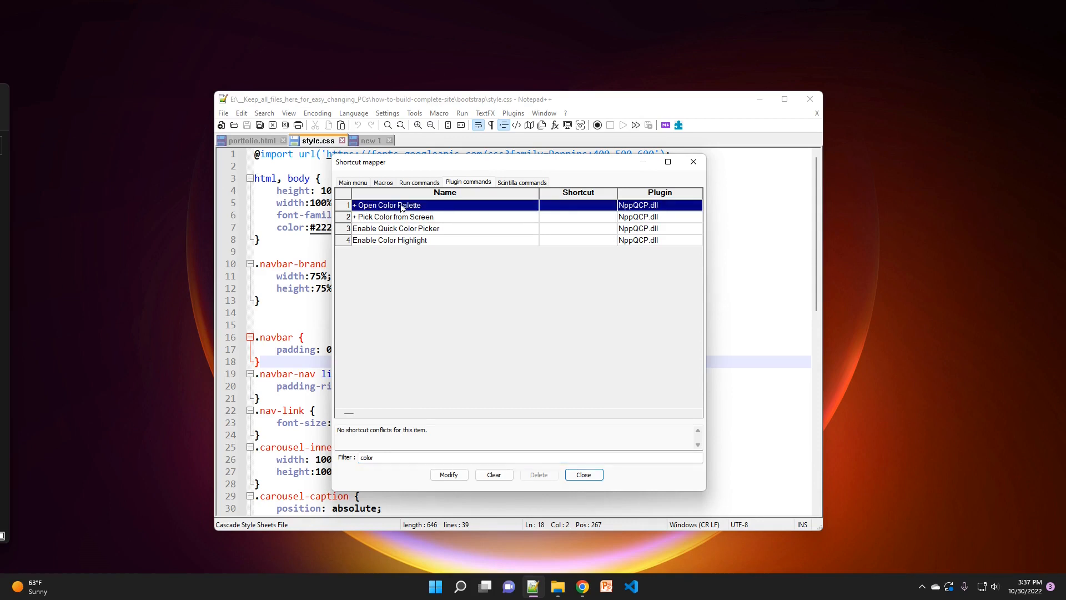
click(448, 474)
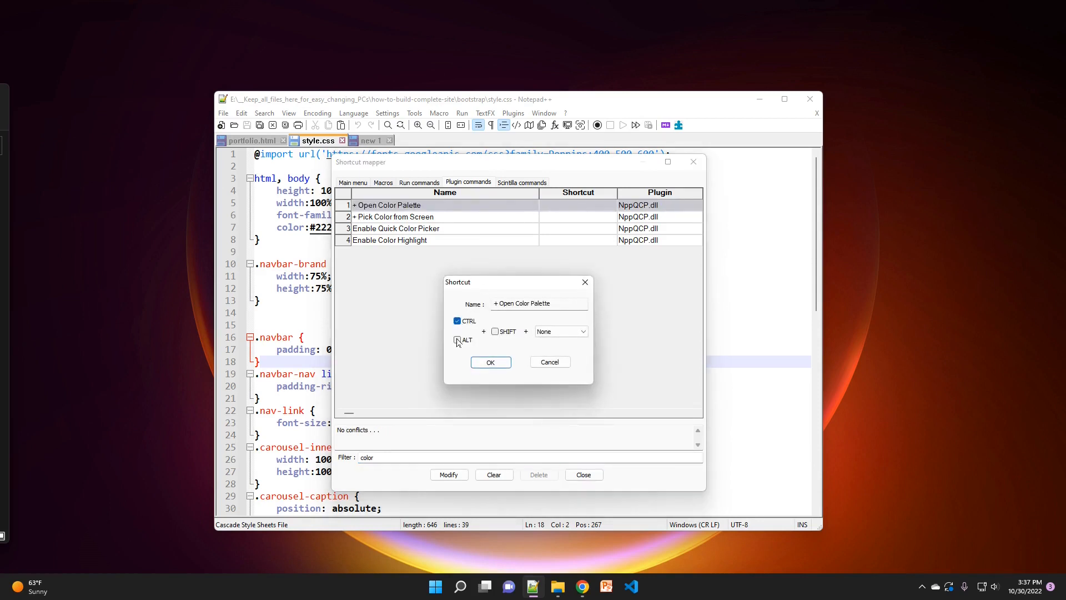
click(457, 340)
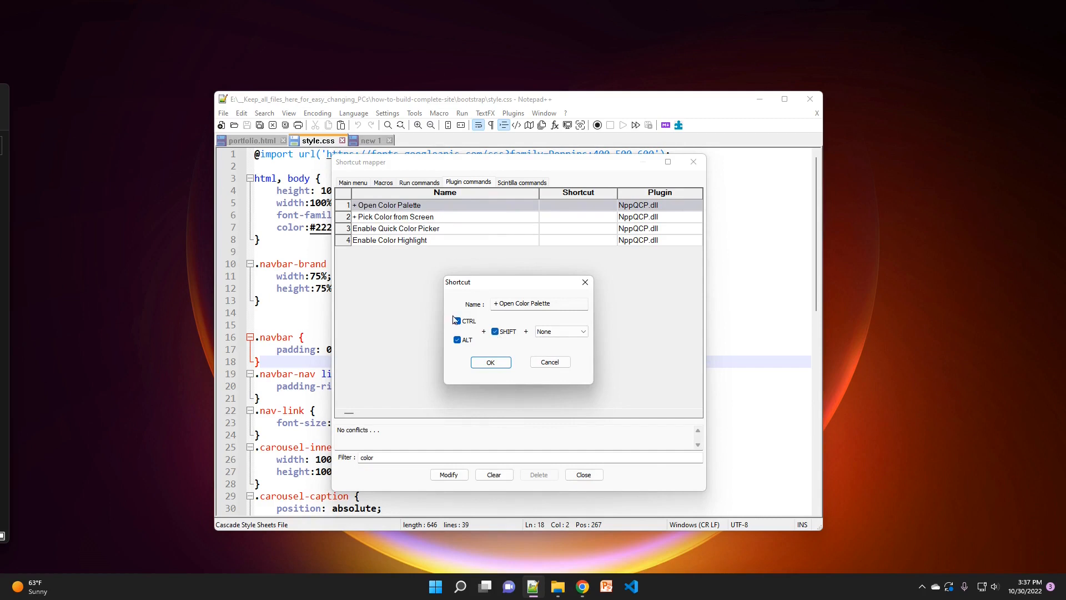
click(584, 331)
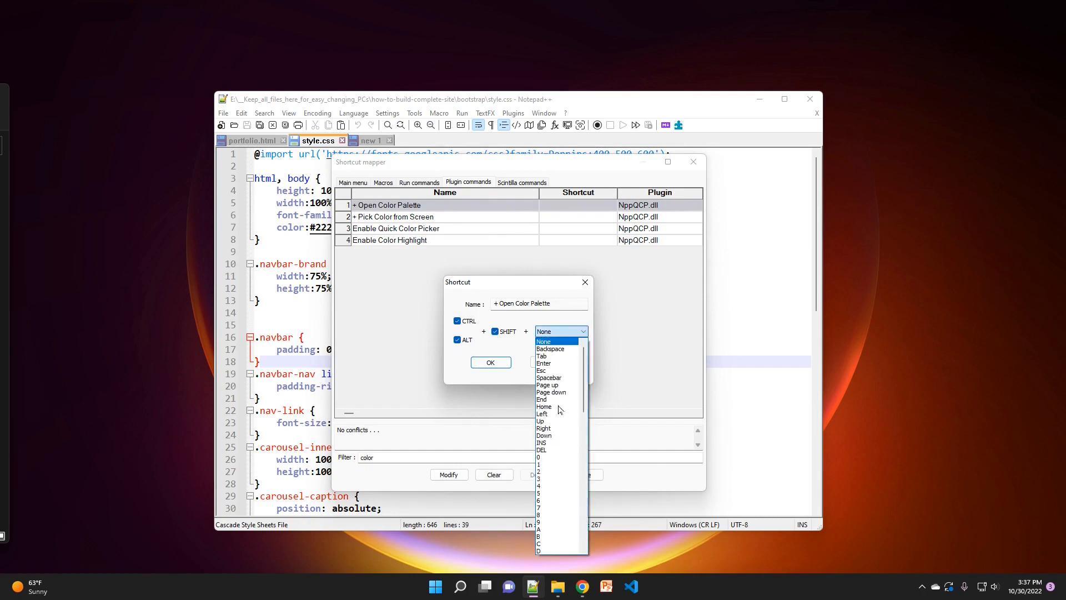
scroll(down, 3)
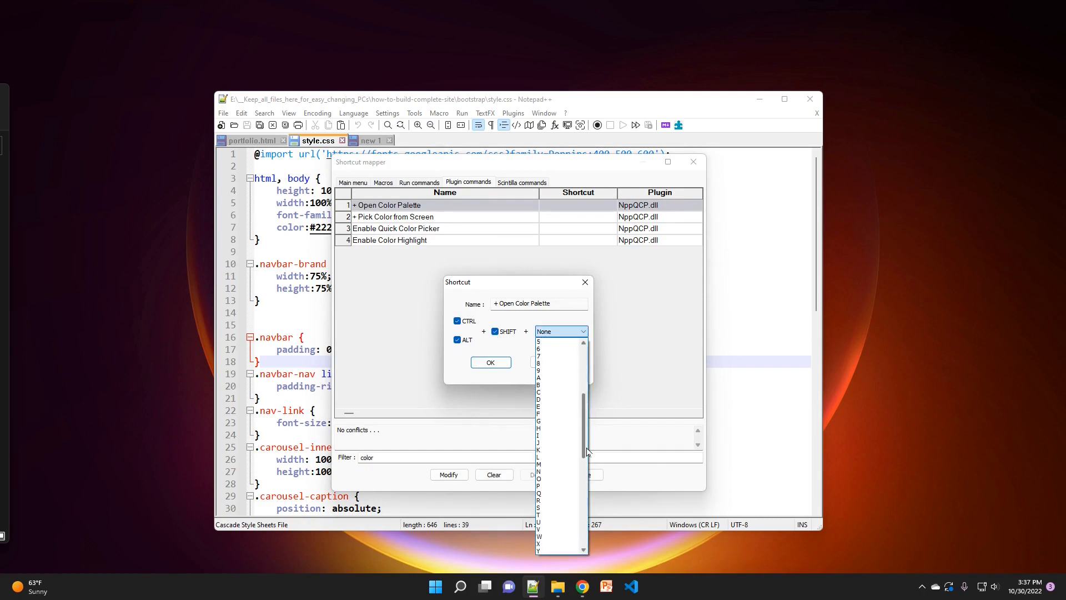
click(538, 474)
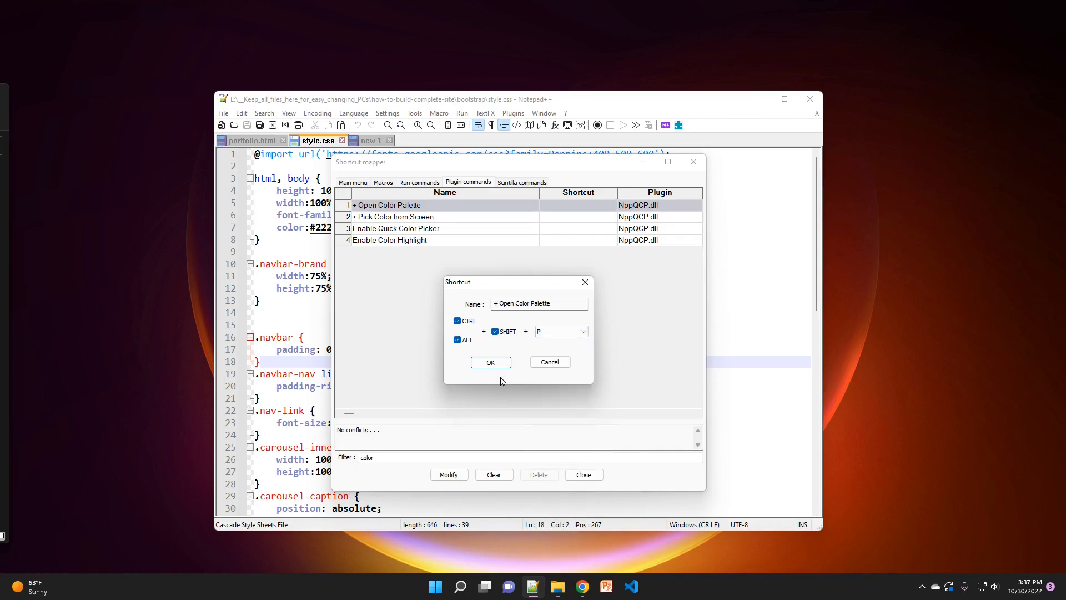
click(490, 361)
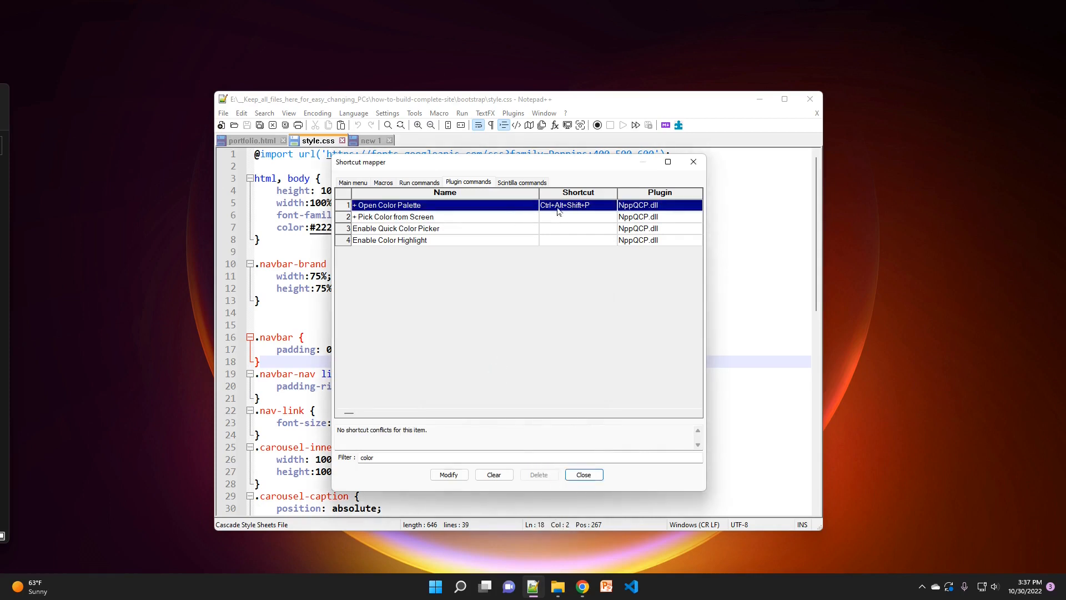
mouse_move(419, 207)
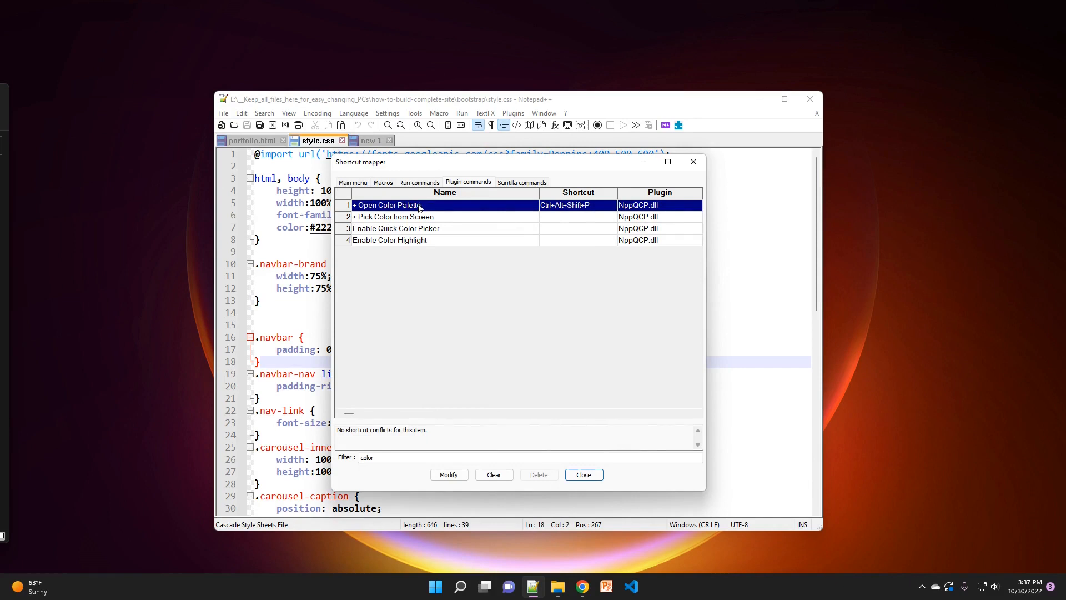
mouse_move(490, 264)
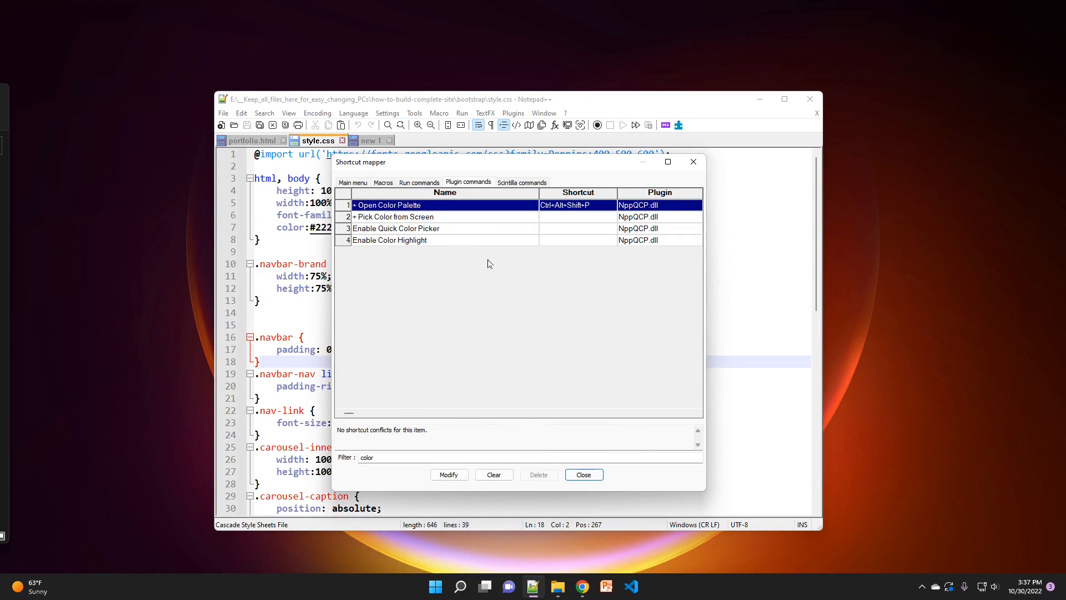
mouse_move(537, 202)
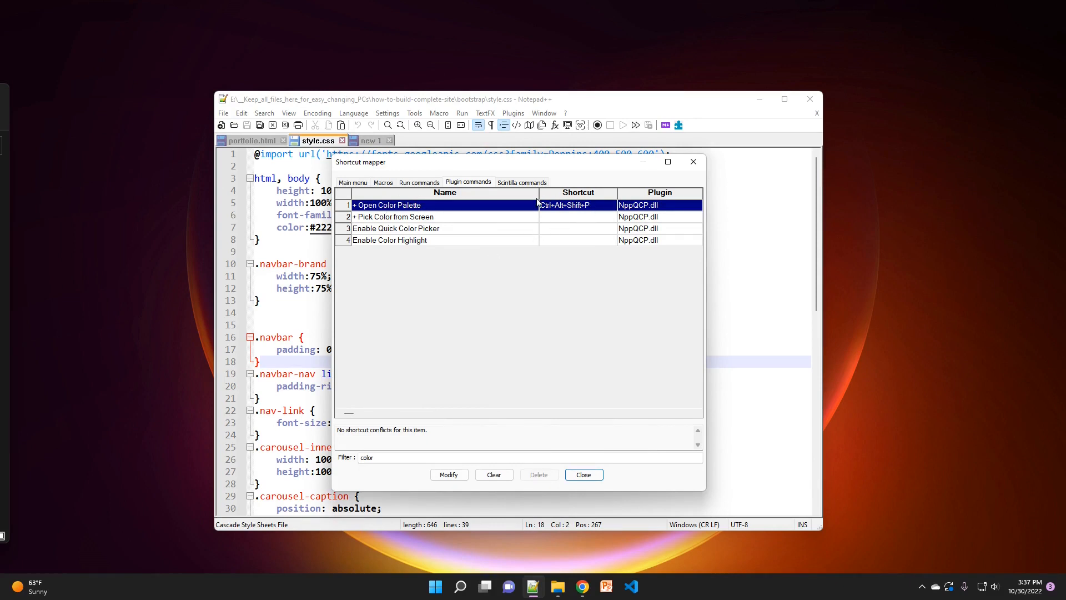
mouse_move(534, 206)
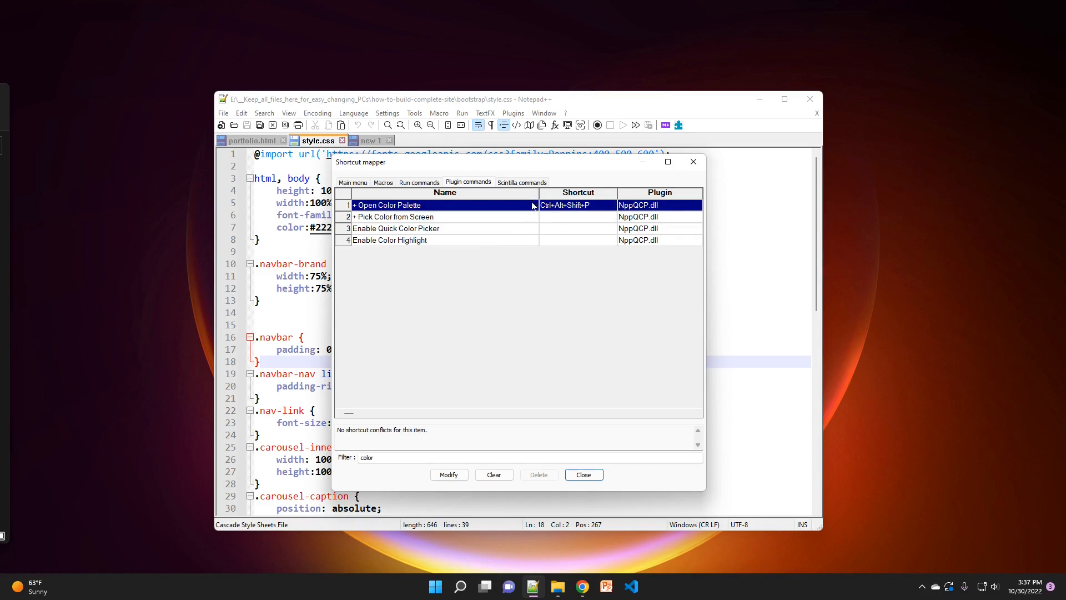
mouse_move(593, 332)
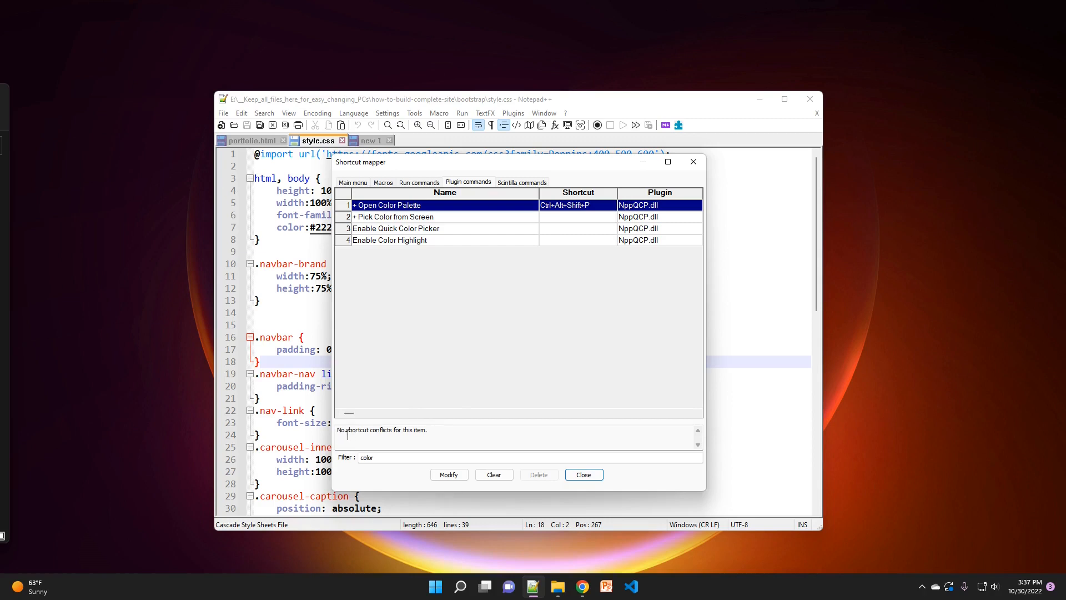
mouse_move(625, 364)
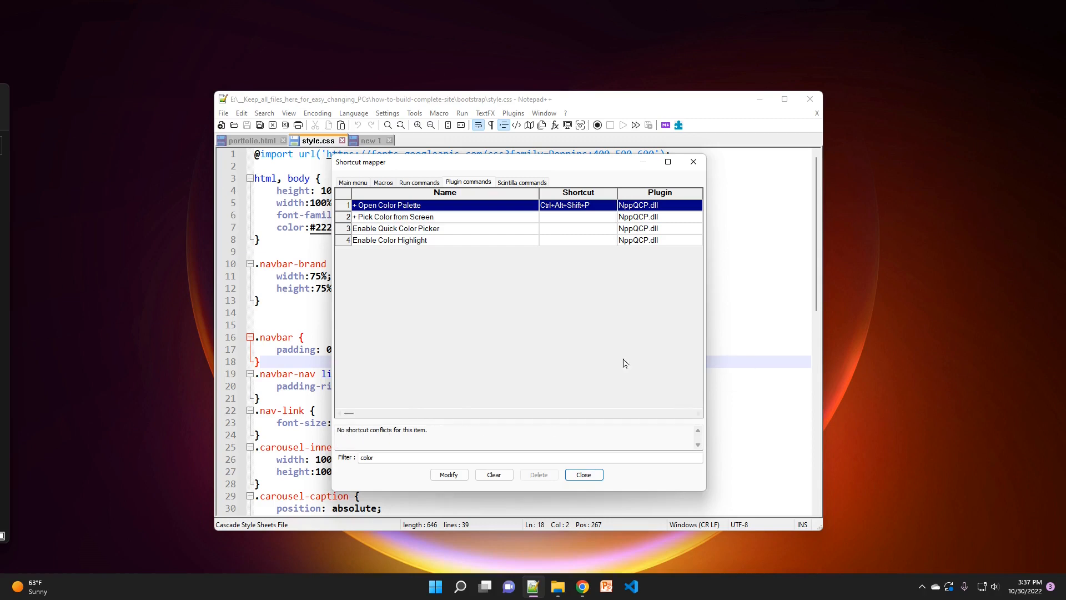
mouse_move(590, 213)
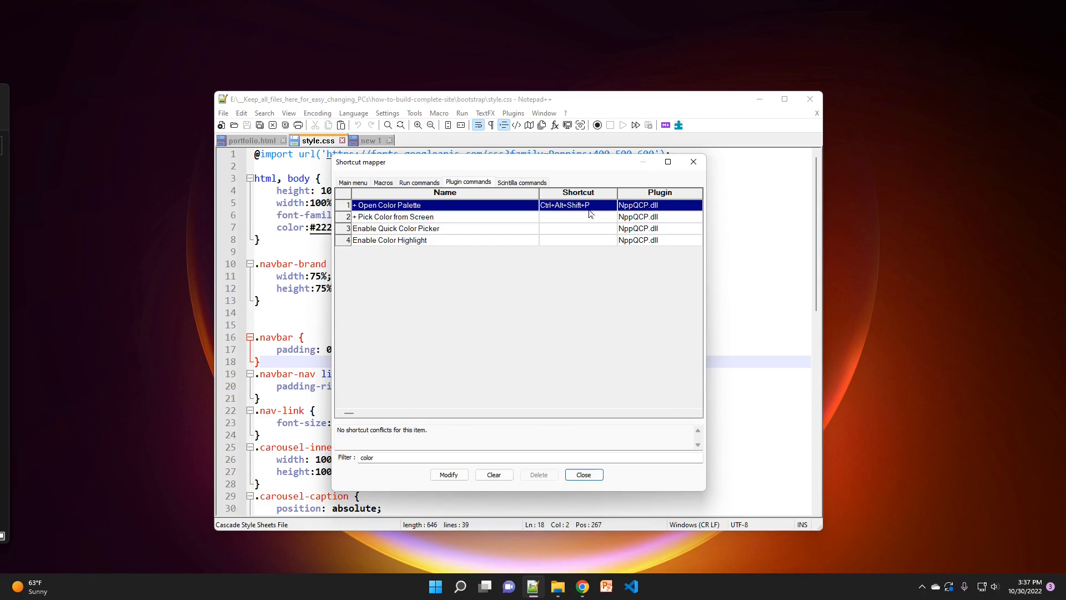
mouse_move(556, 357)
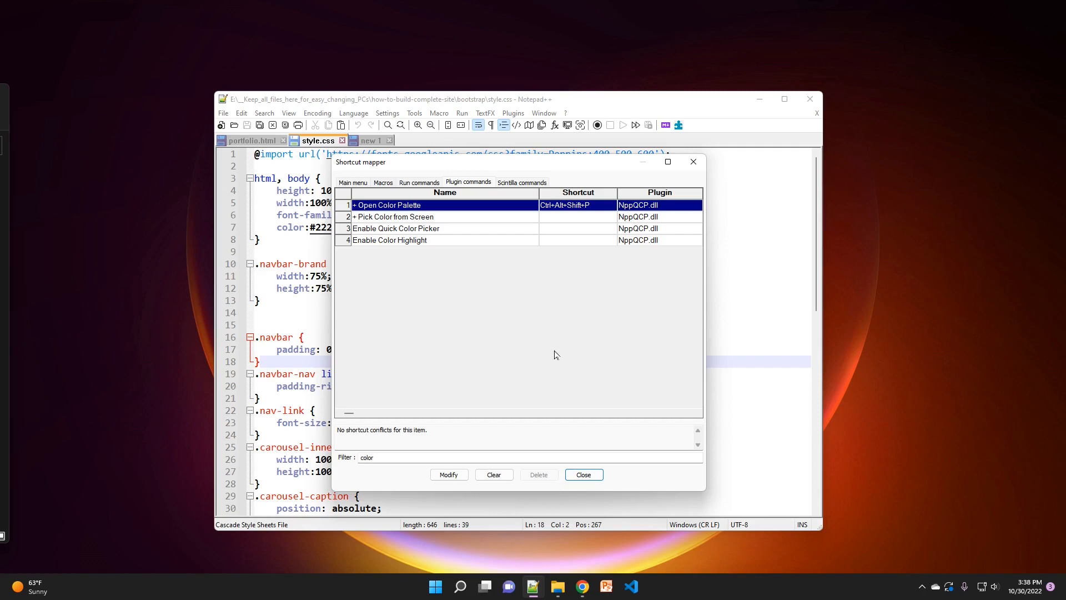
Step: Close Shortcut Mapper and return to the style.css editor
click(582, 473)
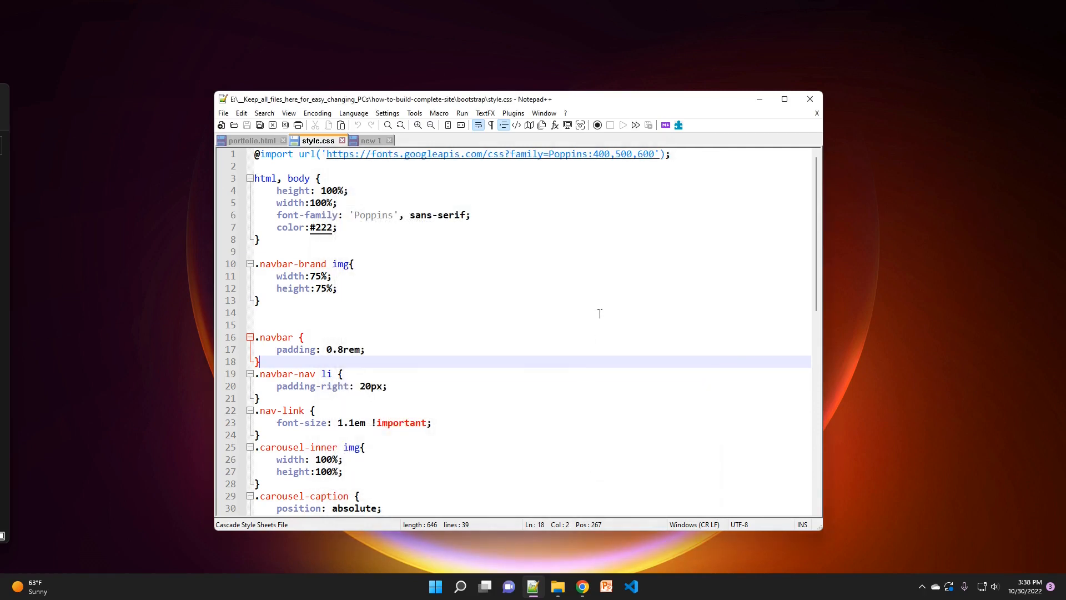
click(598, 312)
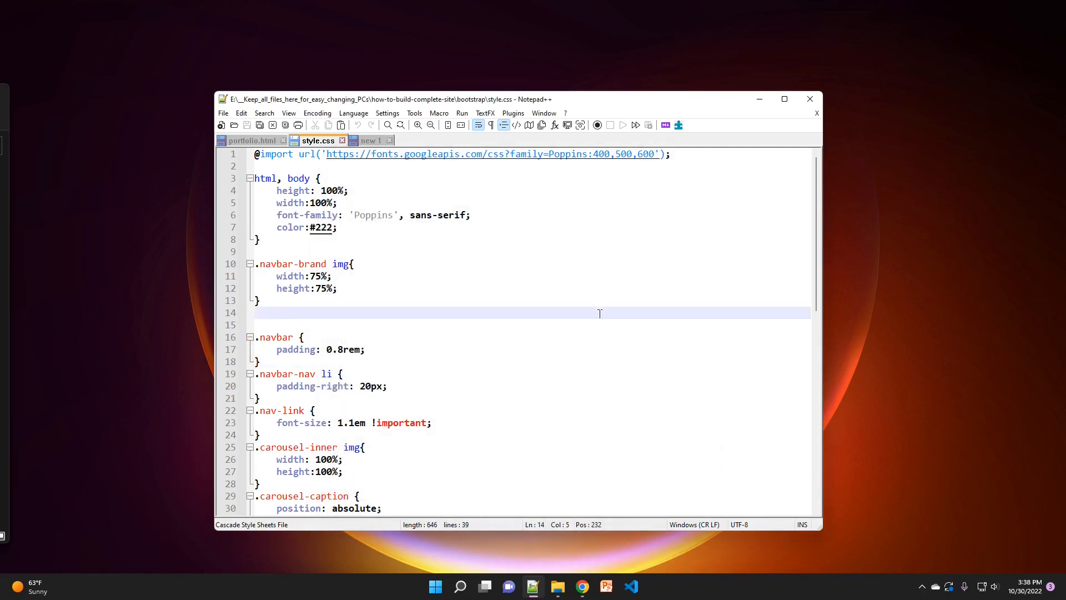